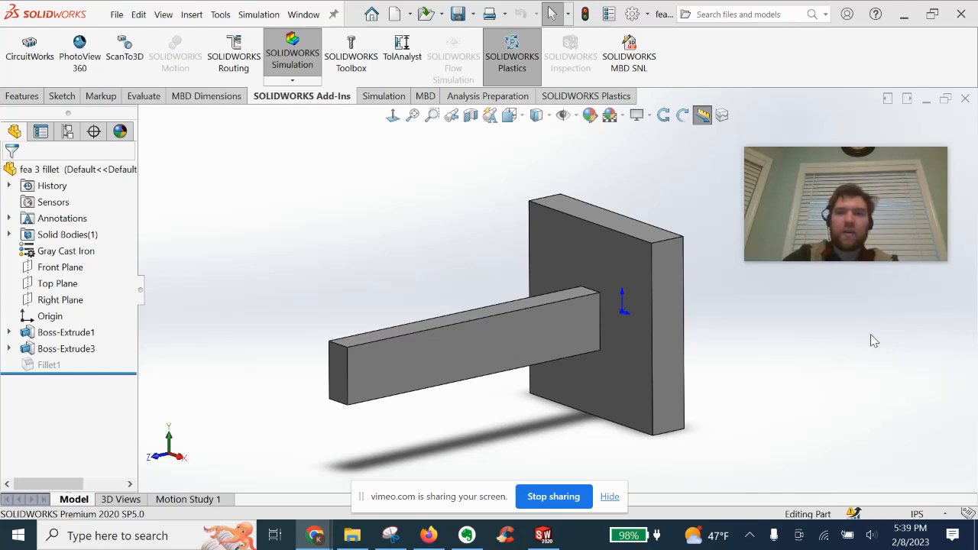
{"action": "mouse_move", "coordinate": [847, 348]}
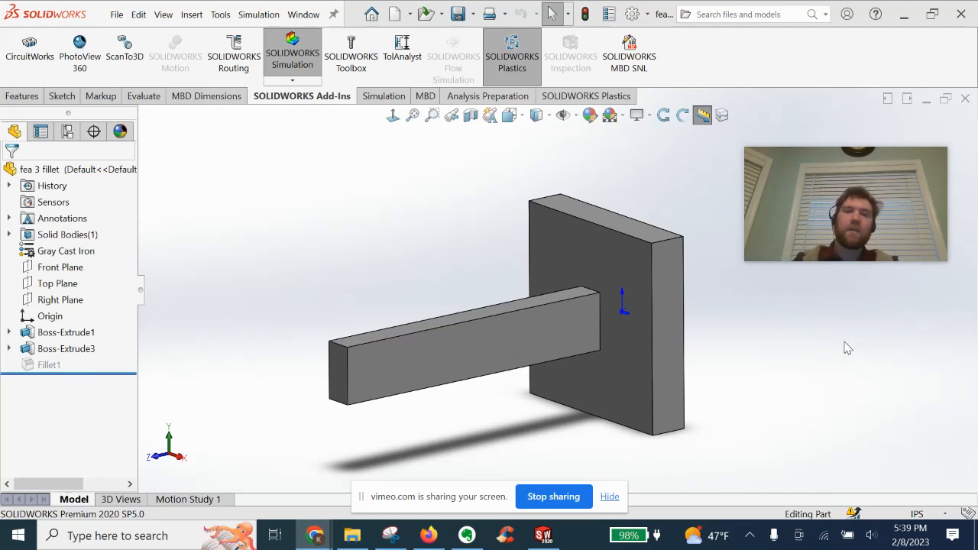
{"action": "mouse_move", "coordinate": [481, 249]}
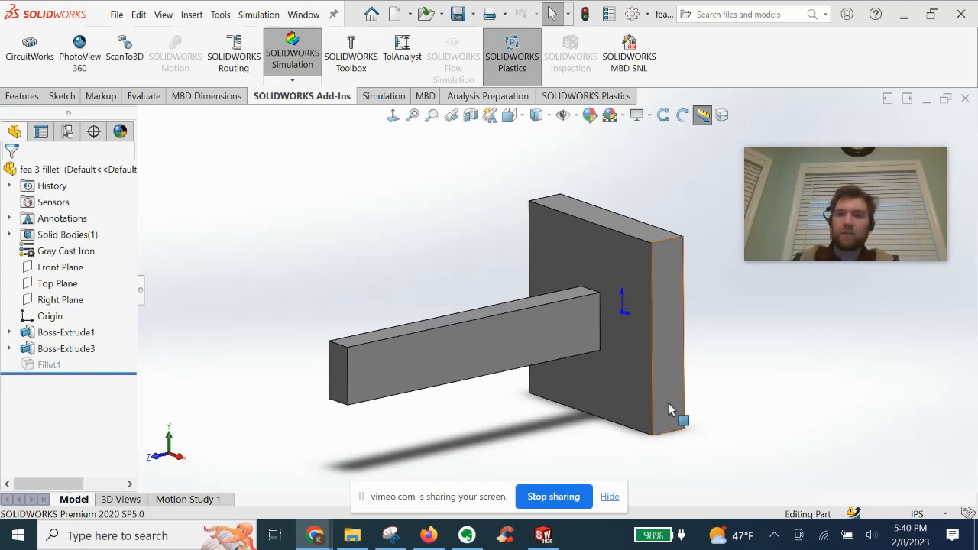
- Switch to Simulation commands and identify the wall plate feature in the model
{"action": "left_click", "coordinate": [379, 95]}
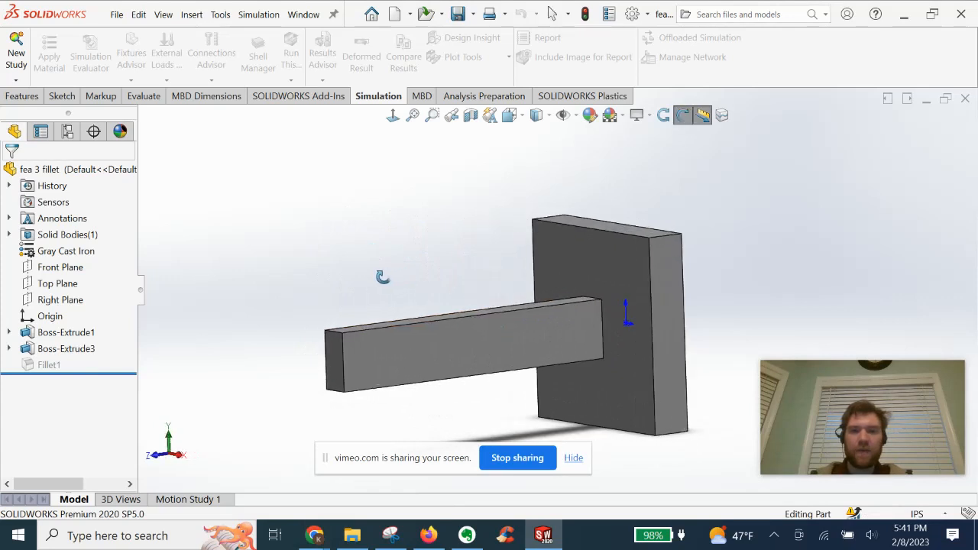
{"action": "left_click", "coordinate": [64, 332]}
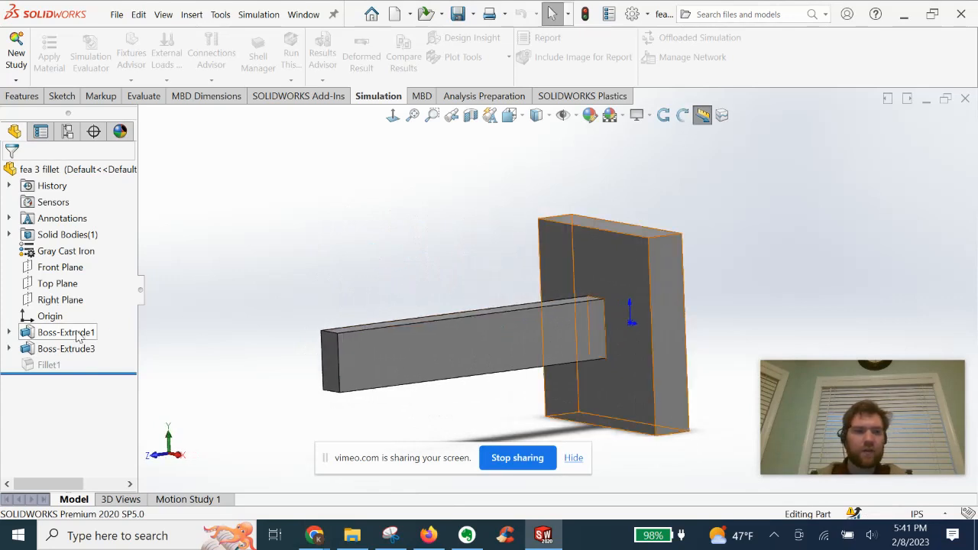
{"action": "left_click", "coordinate": [324, 279]}
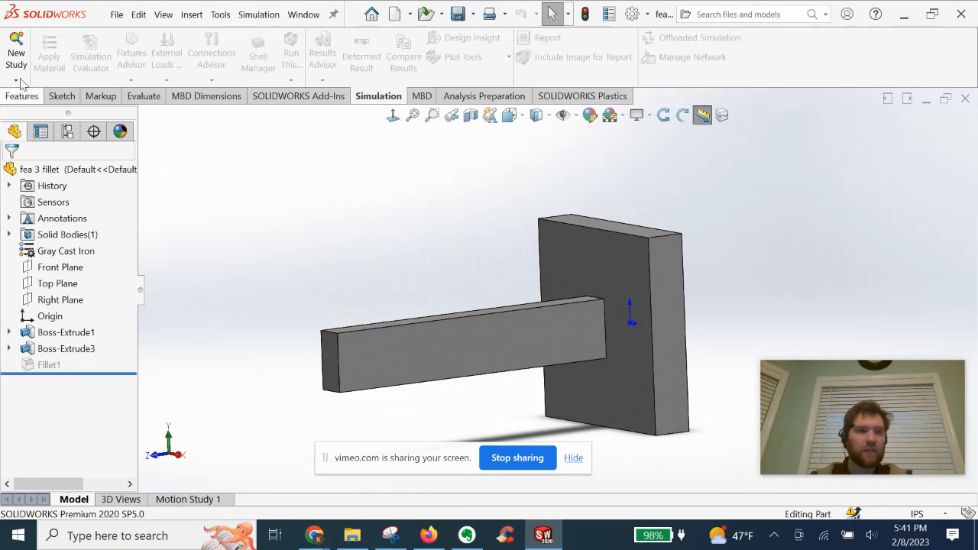
- Create a new Static analysis study, Static 1, for the beam and wall plate part
{"action": "left_click", "coordinate": [15, 52]}
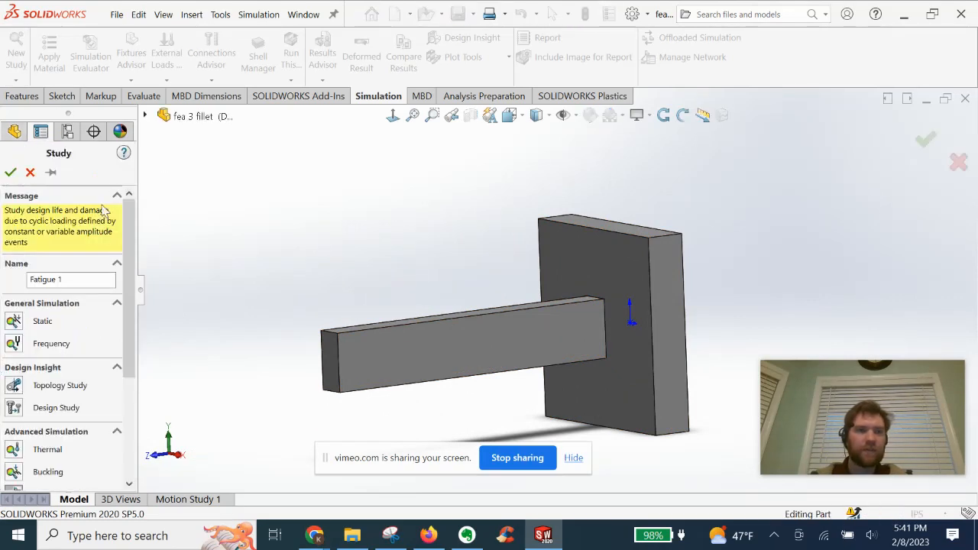
{"action": "left_click", "coordinate": [43, 321]}
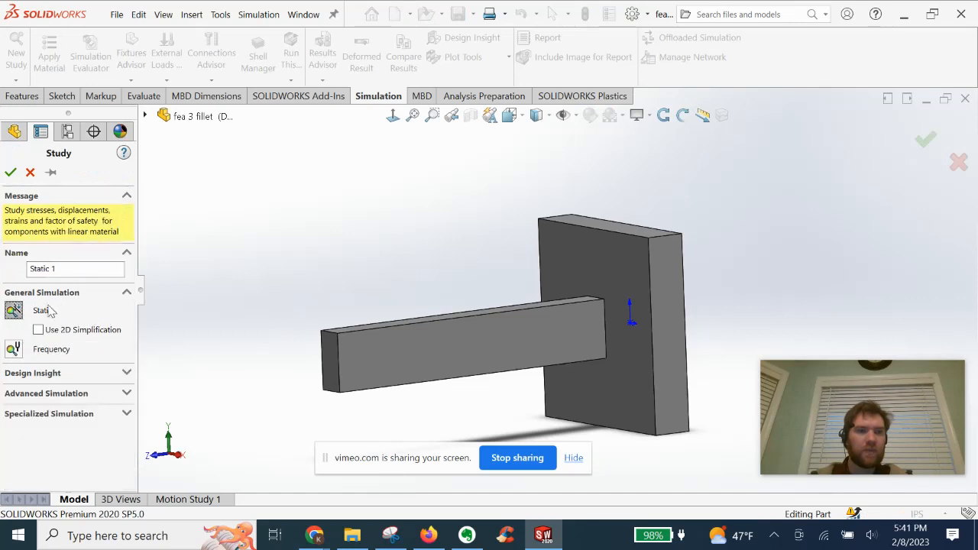
{"action": "mouse_move", "coordinate": [68, 197]}
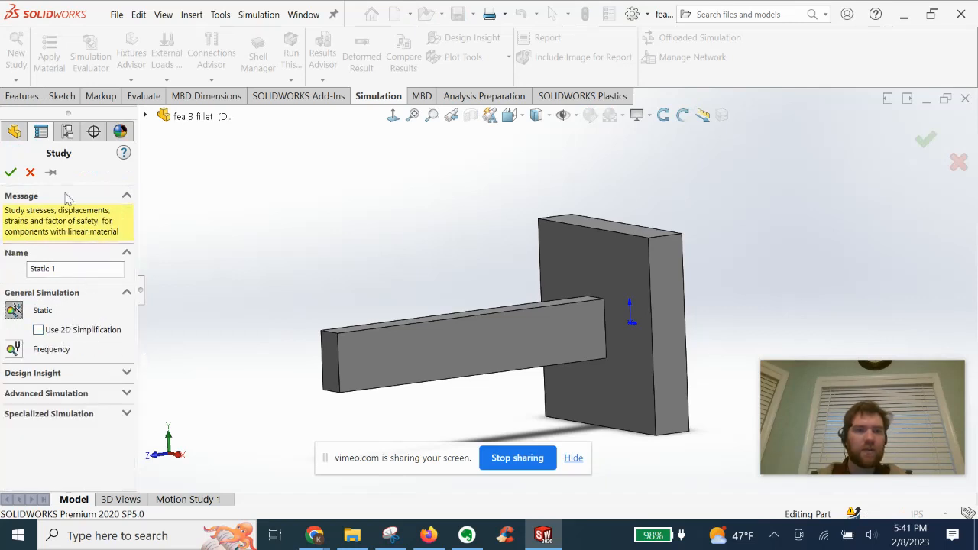
{"action": "left_click", "coordinate": [11, 171]}
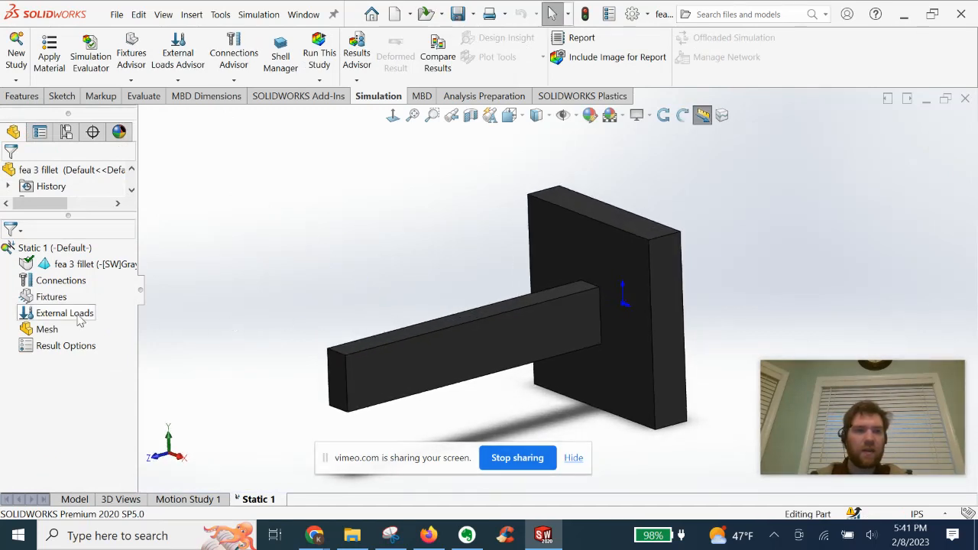
{"action": "mouse_move", "coordinate": [61, 281]}
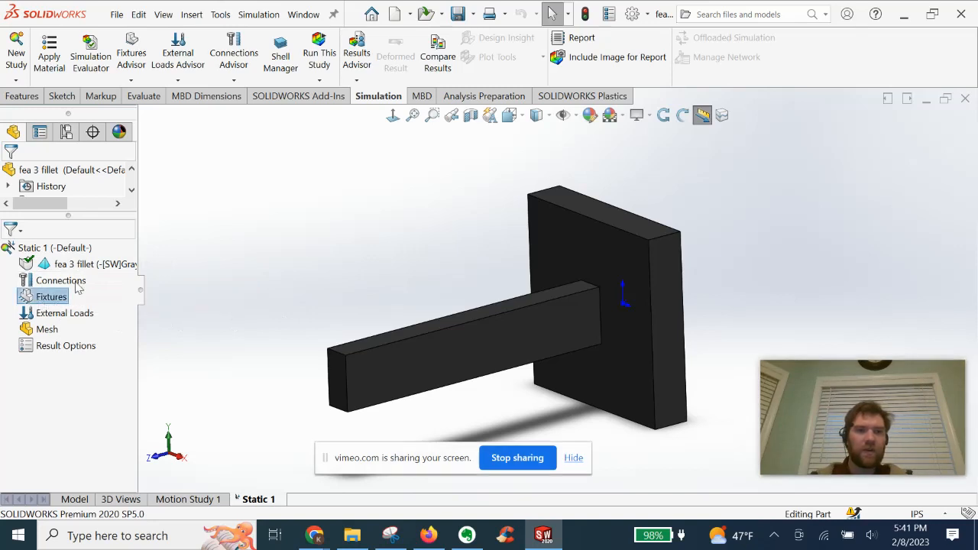
- Add a Fixed Geometry fixture, Fixed-1, on the wall plate's back face
{"action": "left_click", "coordinate": [132, 79]}
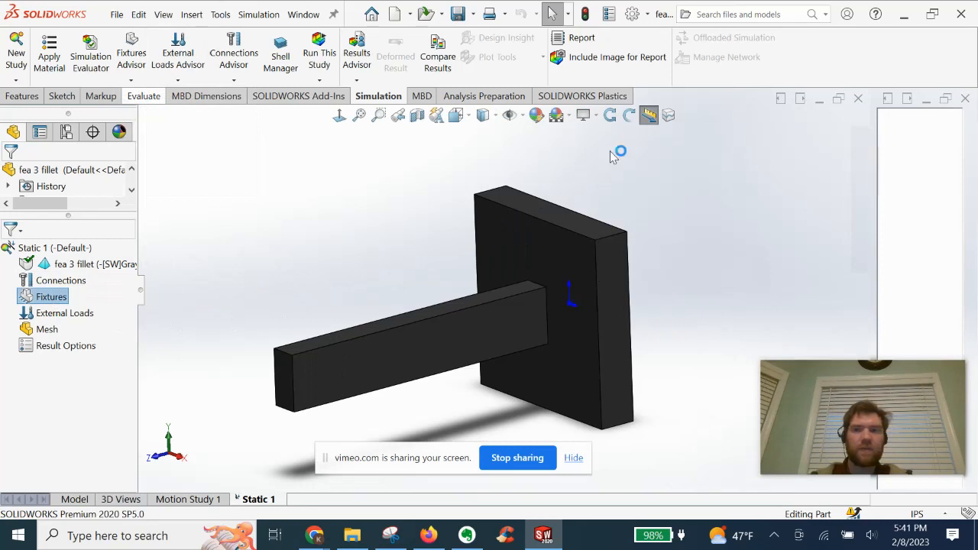
{"action": "left_click", "coordinate": [178, 49]}
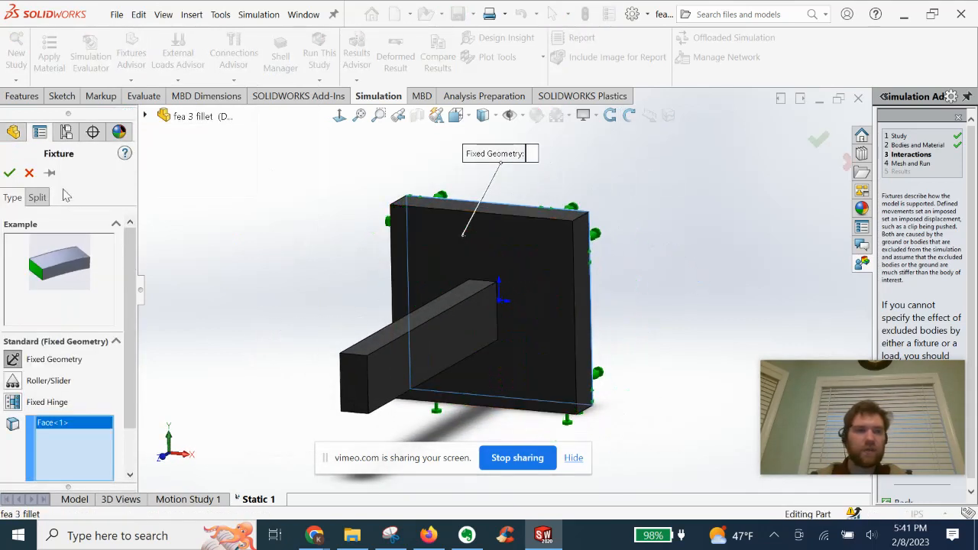
{"action": "left_click", "coordinate": [9, 172]}
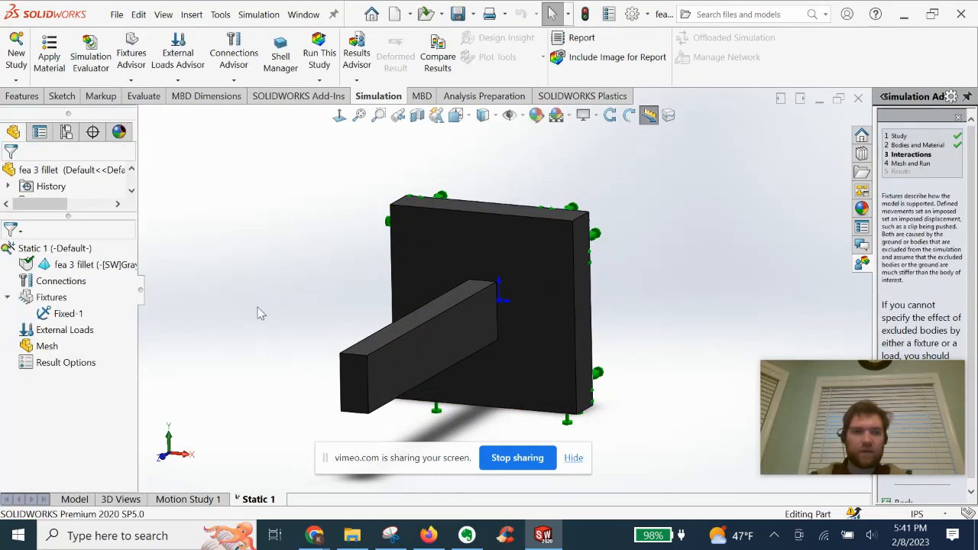
{"action": "mouse_move", "coordinate": [84, 263]}
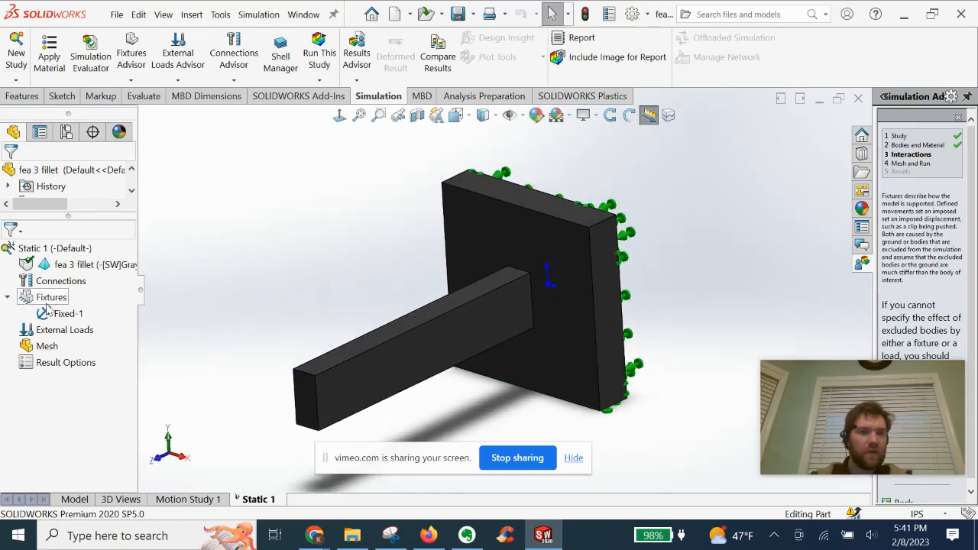
{"action": "mouse_move", "coordinate": [64, 336]}
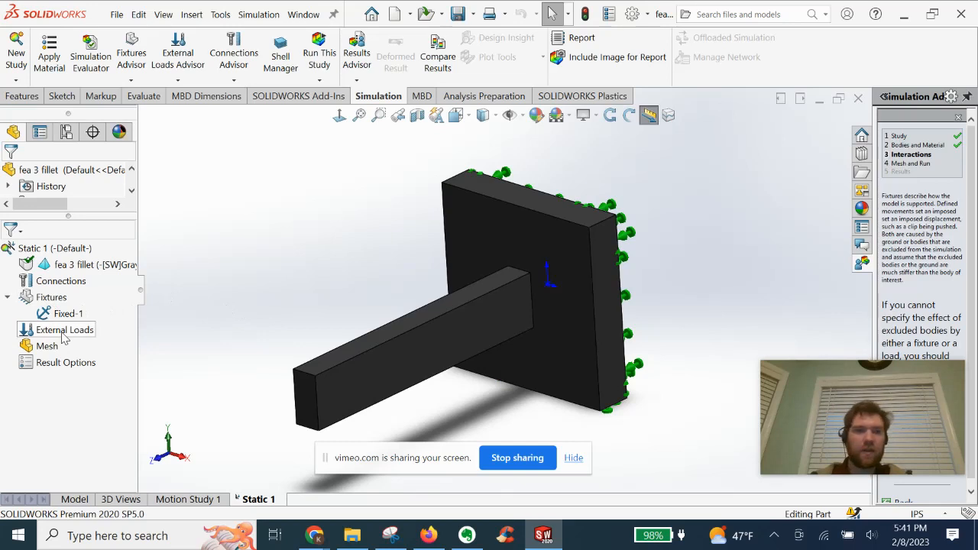
- Add Force-1, a 500 lbf force normal to the beam's top face
{"action": "right_click", "coordinate": [55, 330]}
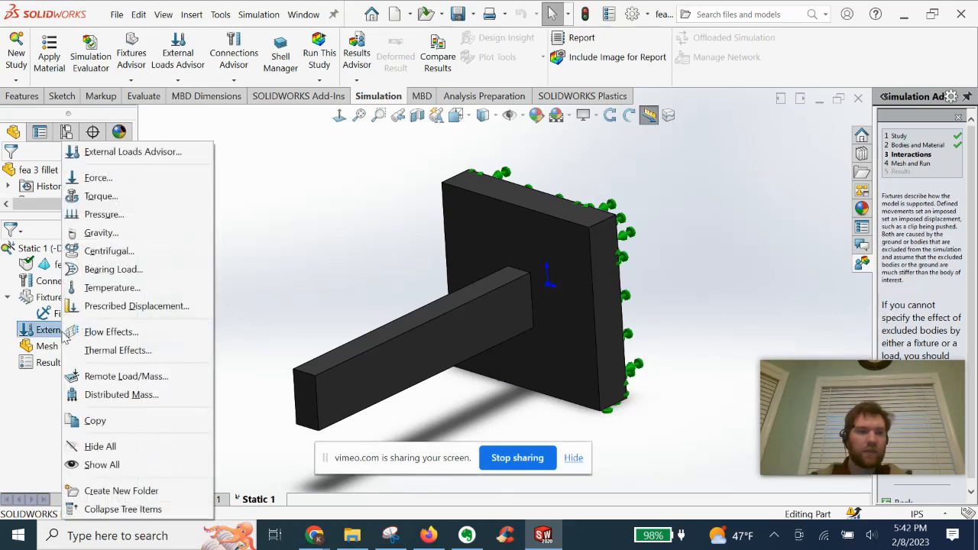
{"action": "left_click", "coordinate": [297, 316]}
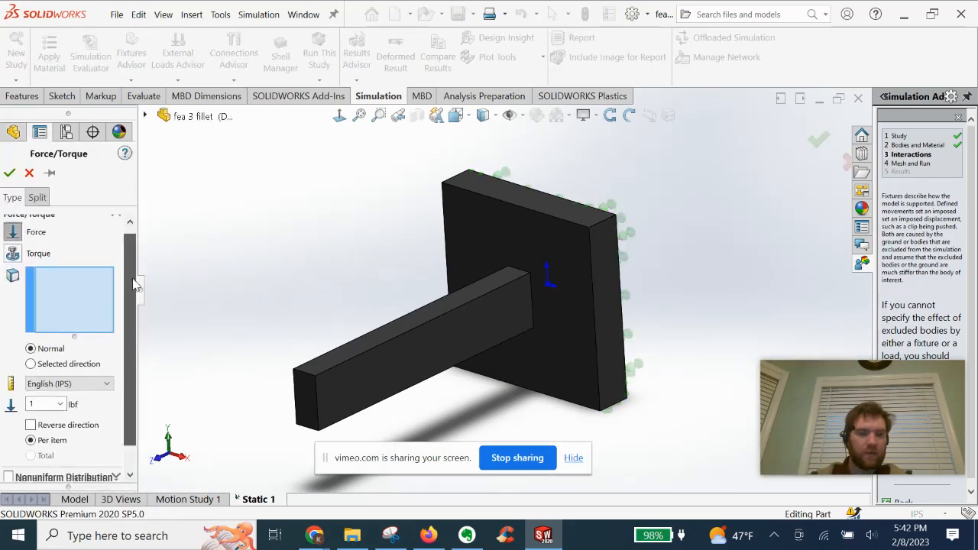
{"action": "scroll", "scroll_direction": "down", "scroll_amount": 3}
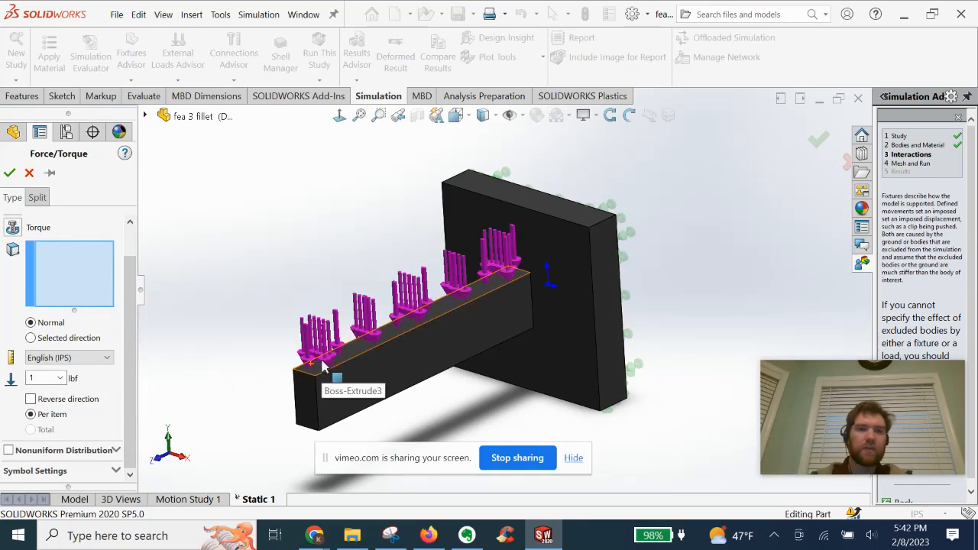
{"action": "left_click", "coordinate": [413, 321]}
{"action": "type", "text": "500"}
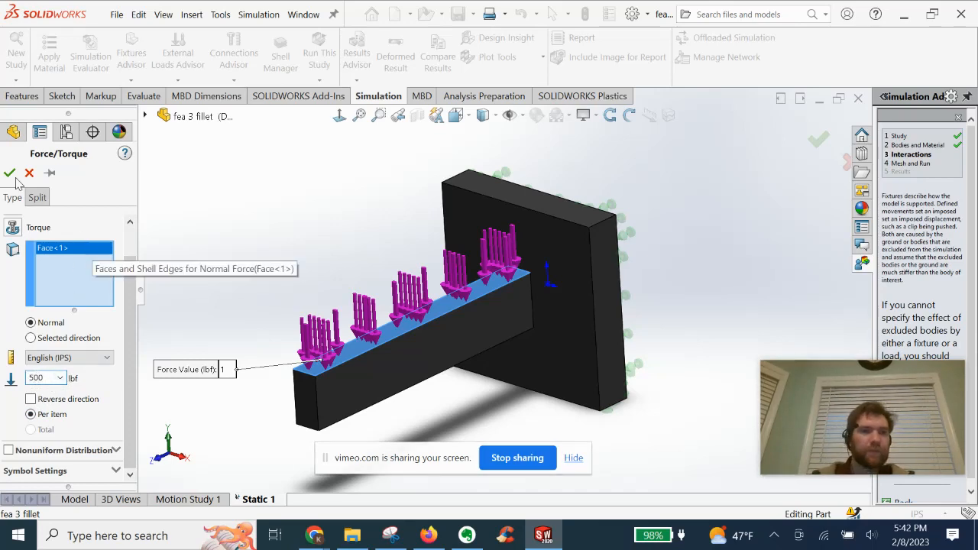
{"action": "left_click", "coordinate": [10, 172]}
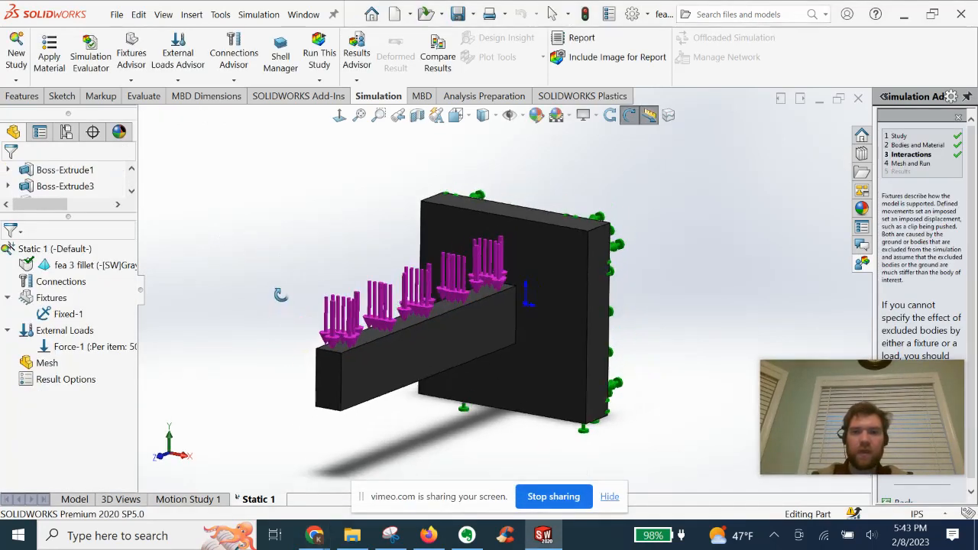
- Create a curvature-based solid mesh over the beam and wall plate
{"action": "right_click", "coordinate": [45, 364]}
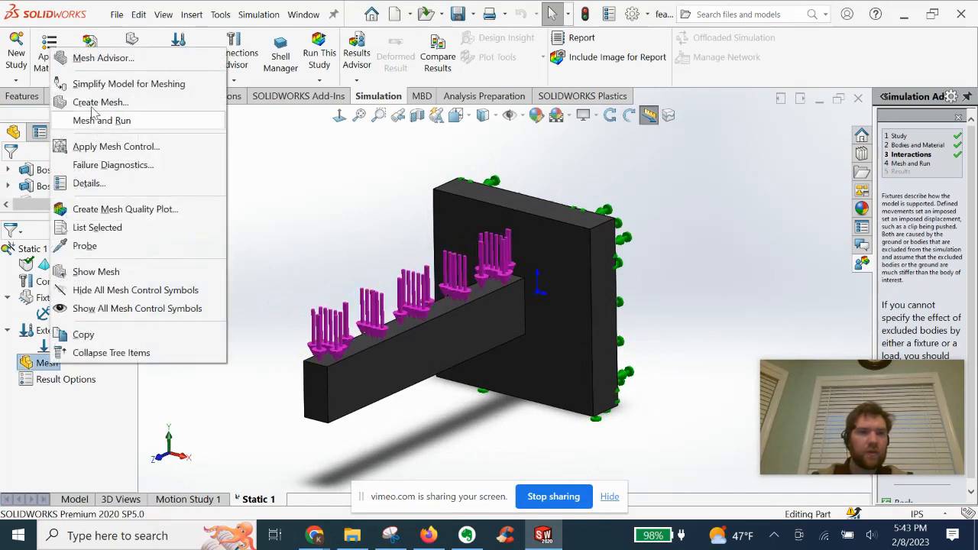
{"action": "left_click", "coordinate": [99, 101]}
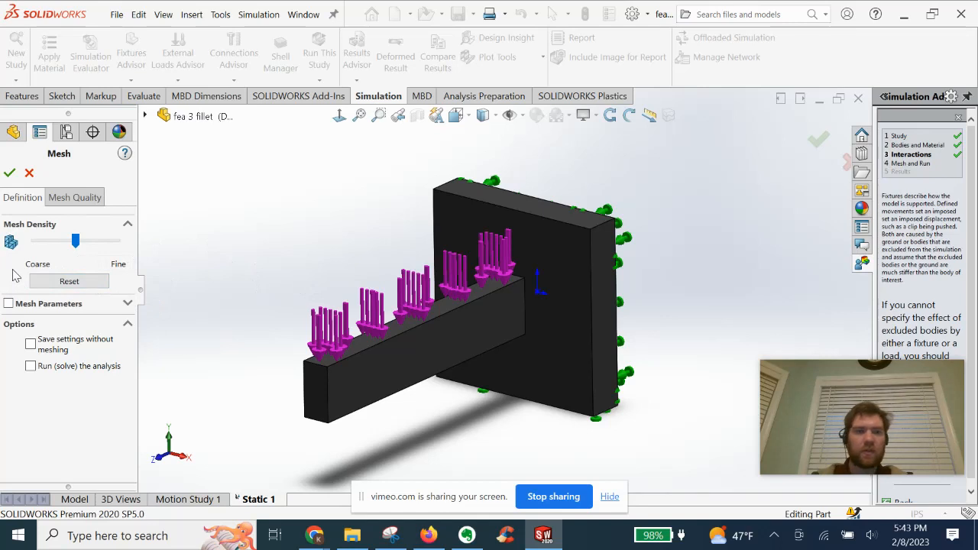
{"action": "left_click", "coordinate": [10, 302]}
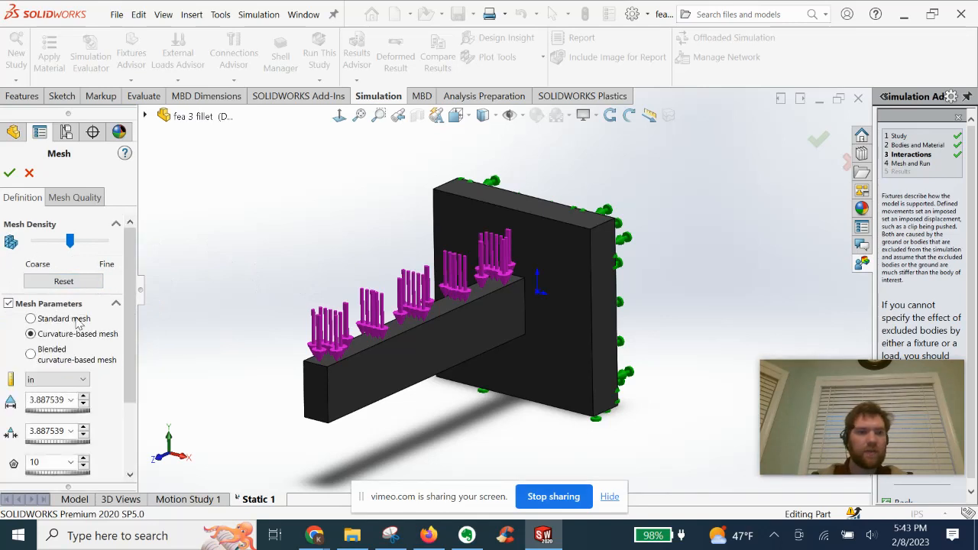
{"action": "mouse_move", "coordinate": [12, 197]}
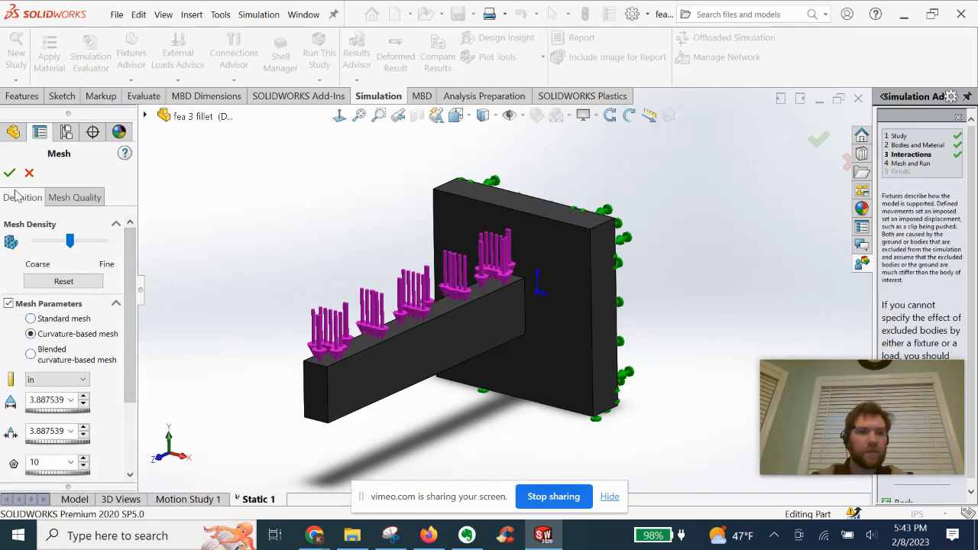
{"action": "left_click", "coordinate": [9, 173]}
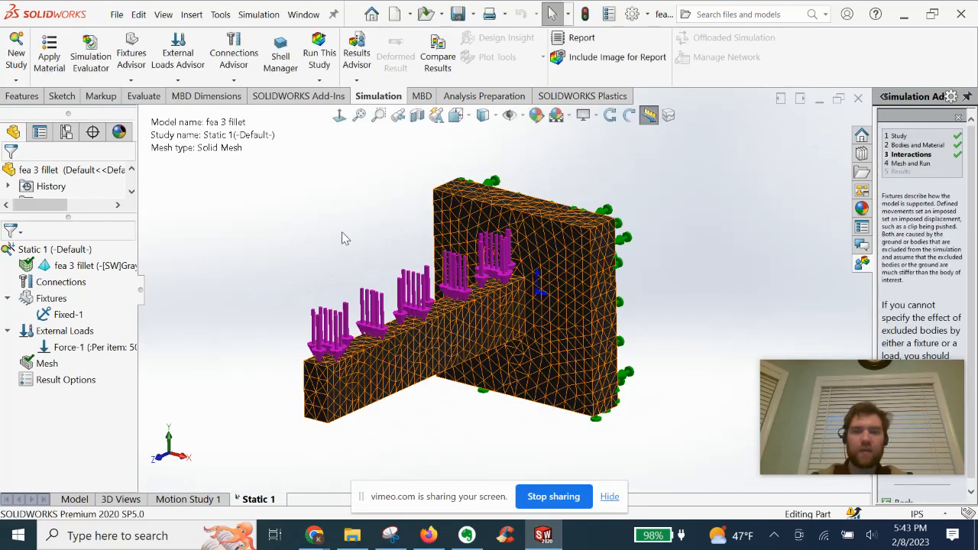
- Hide the generated mesh from the model view
{"action": "left_click", "coordinate": [318, 52]}
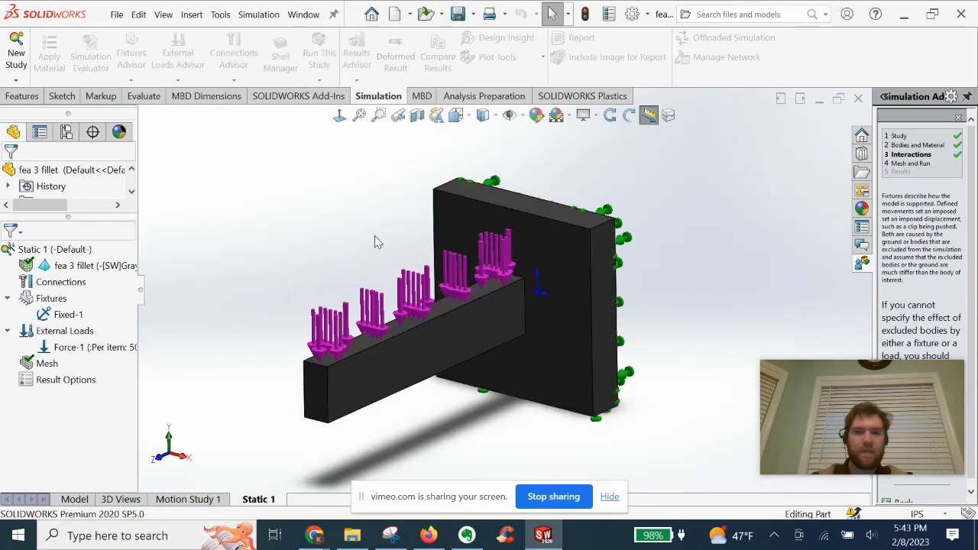
{"action": "left_click", "coordinate": [317, 49]}
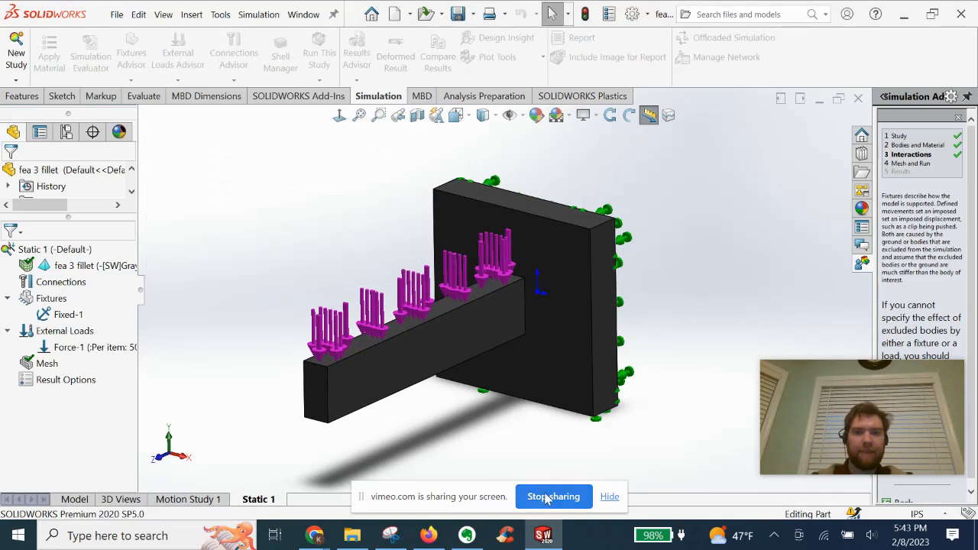
- Display the Stress1 von Mises plot for Static 1, peaking at 0.052 ksi near the wall
{"action": "left_click", "coordinate": [318, 57]}
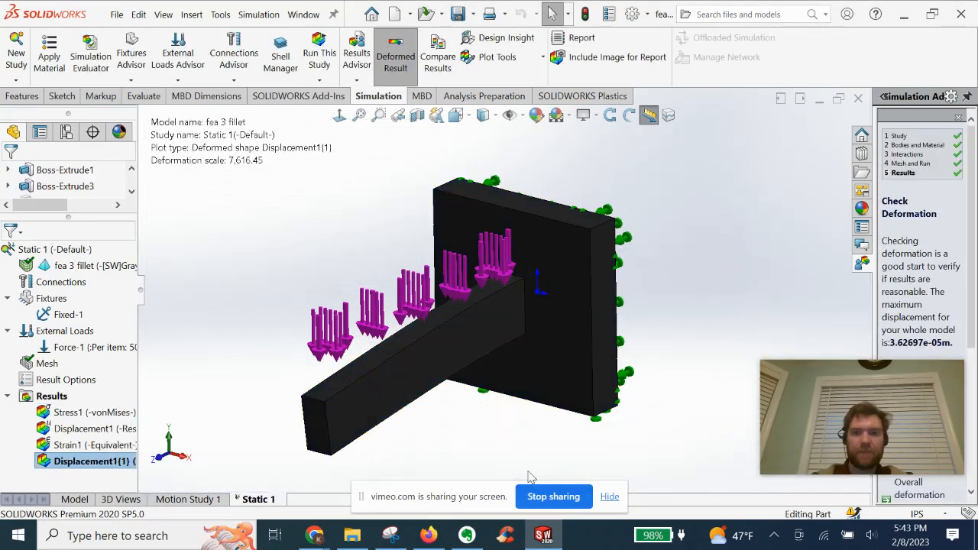
{"action": "double_click", "coordinate": [69, 412]}
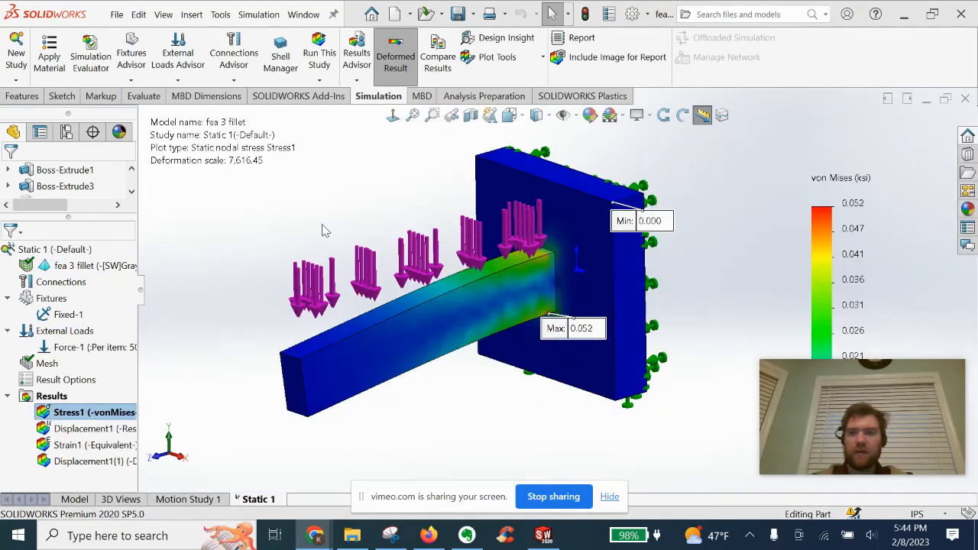
{"action": "mouse_move", "coordinate": [235, 315]}
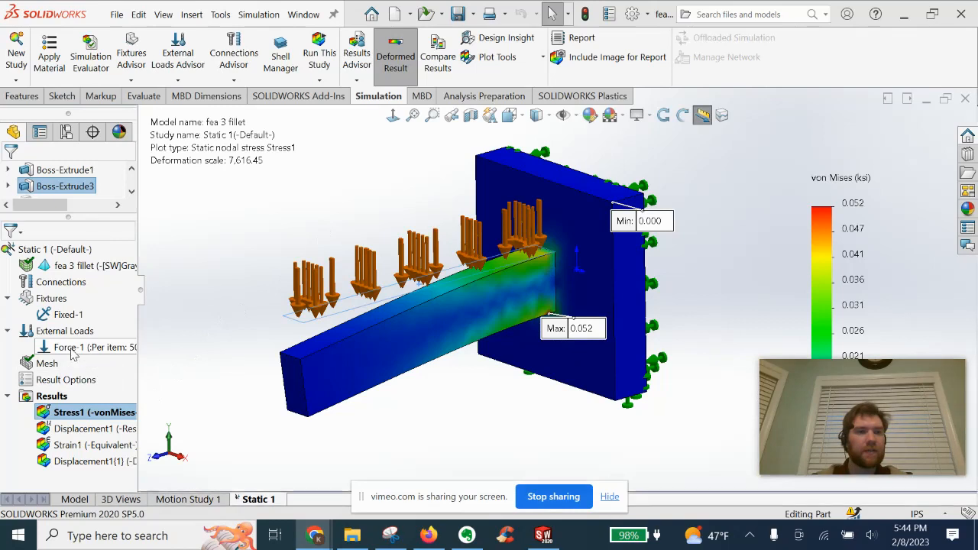
{"action": "left_click", "coordinate": [84, 347]}
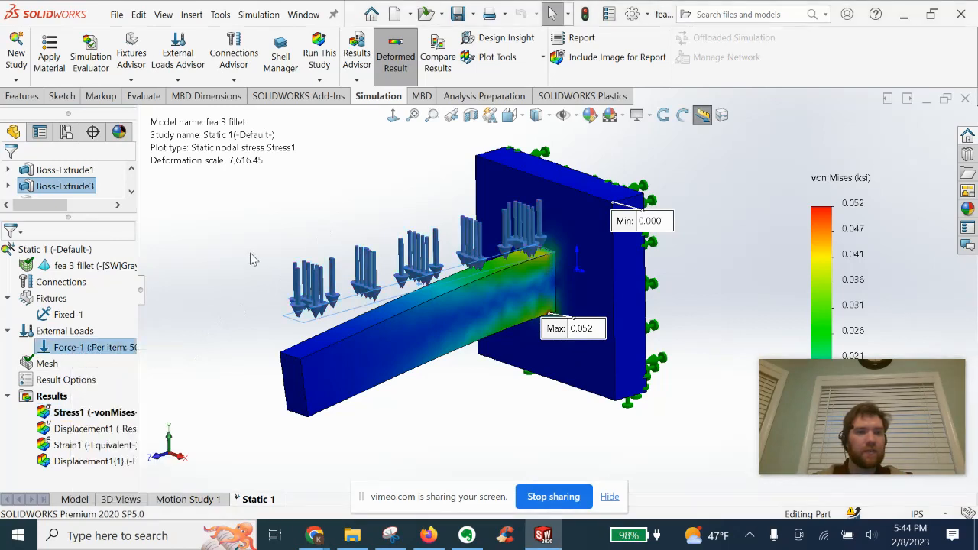
- Edit Force-1's definition to a larger force value on the beam's top face
{"action": "double_click", "coordinate": [77, 347]}
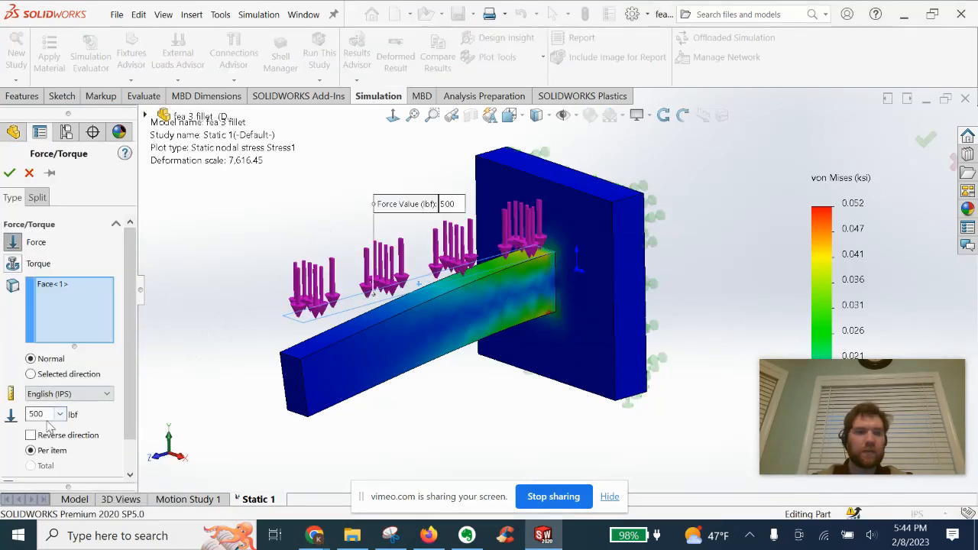
{"action": "left_click", "coordinate": [9, 172]}
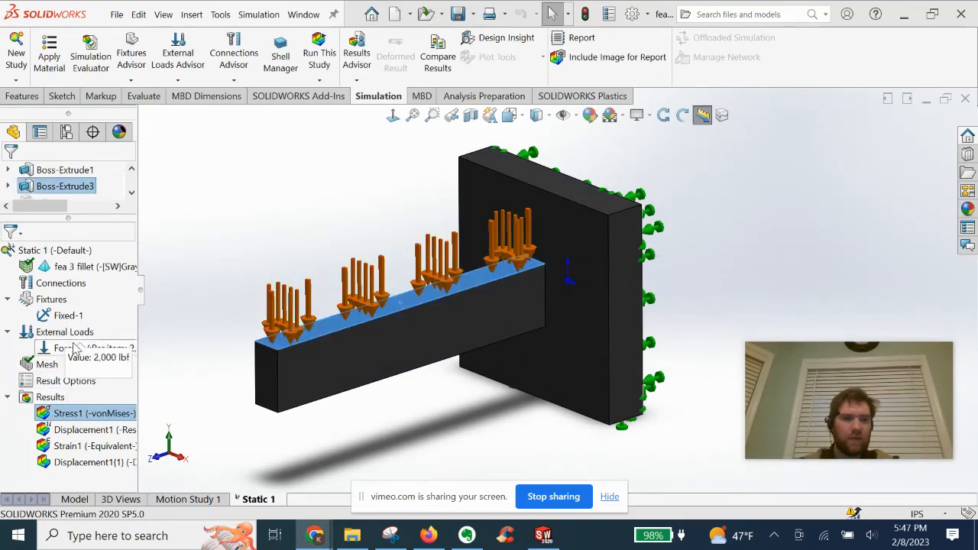
{"action": "right_click", "coordinate": [61, 348]}
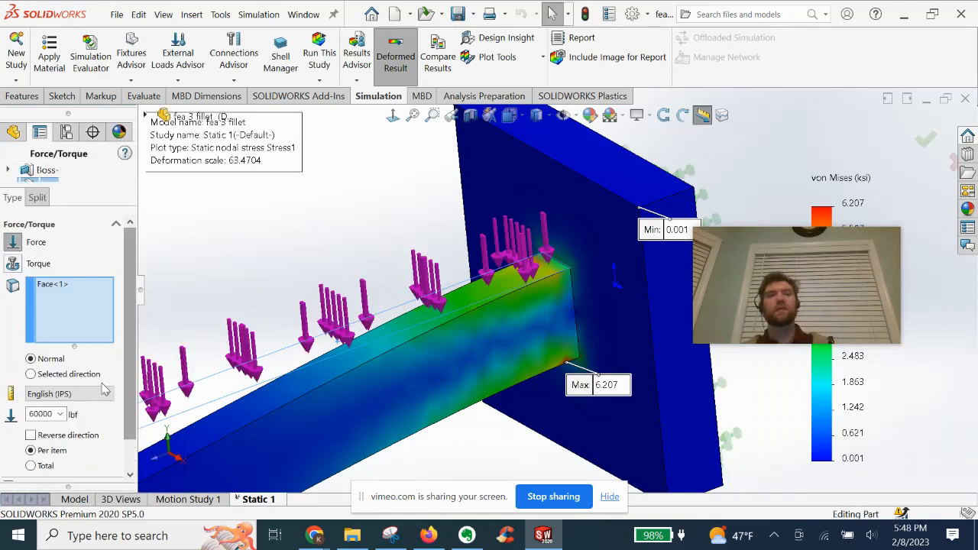
{"action": "triple_click", "coordinate": [40, 412]}
{"action": "type", "text": "30000"}
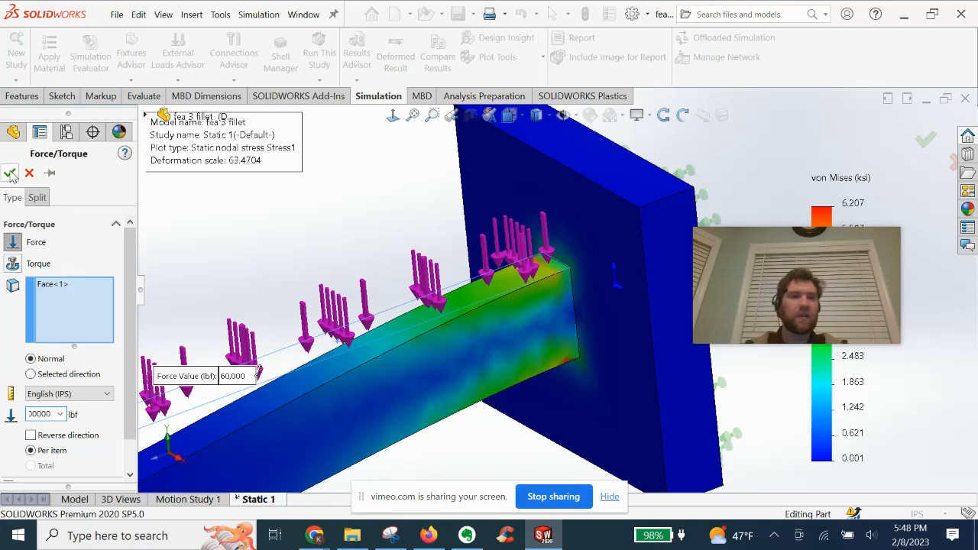
{"action": "left_click", "coordinate": [11, 174]}
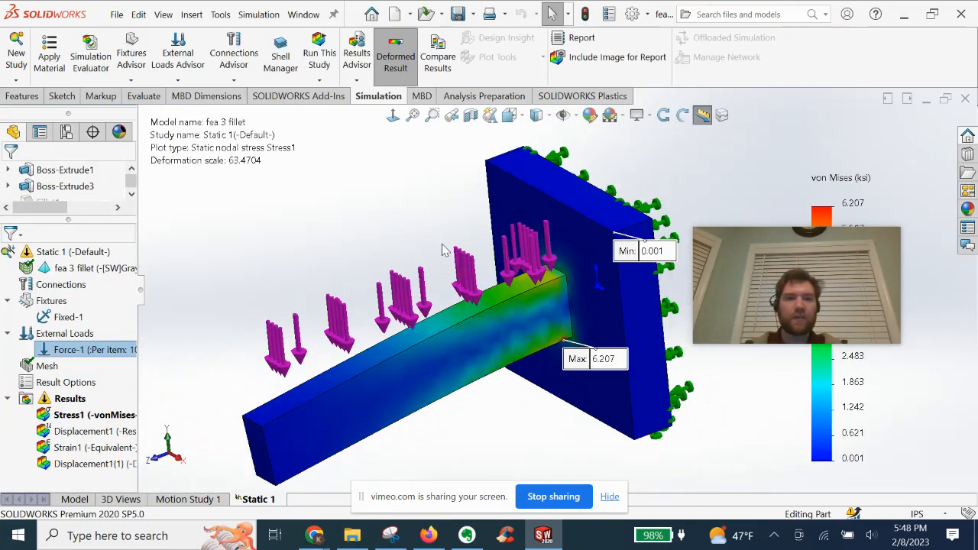
- Rerun Static 1 with the increased load
{"action": "left_click", "coordinate": [318, 54]}
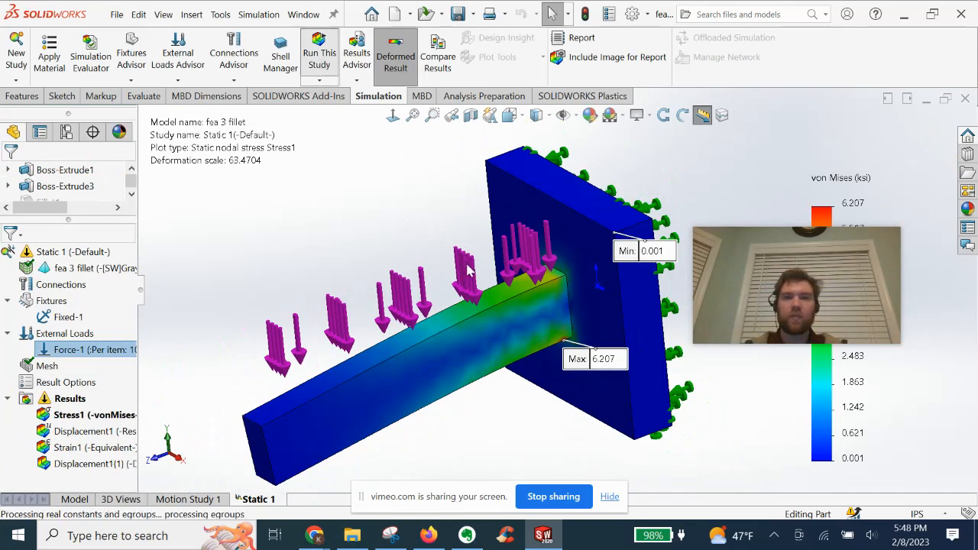
{"action": "left_click", "coordinate": [319, 53]}
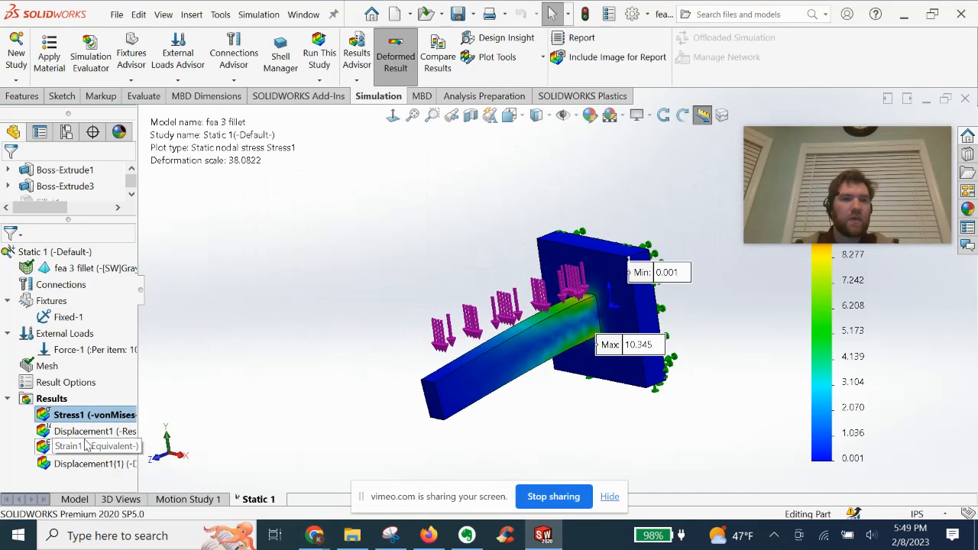
{"action": "mouse_move", "coordinate": [84, 465]}
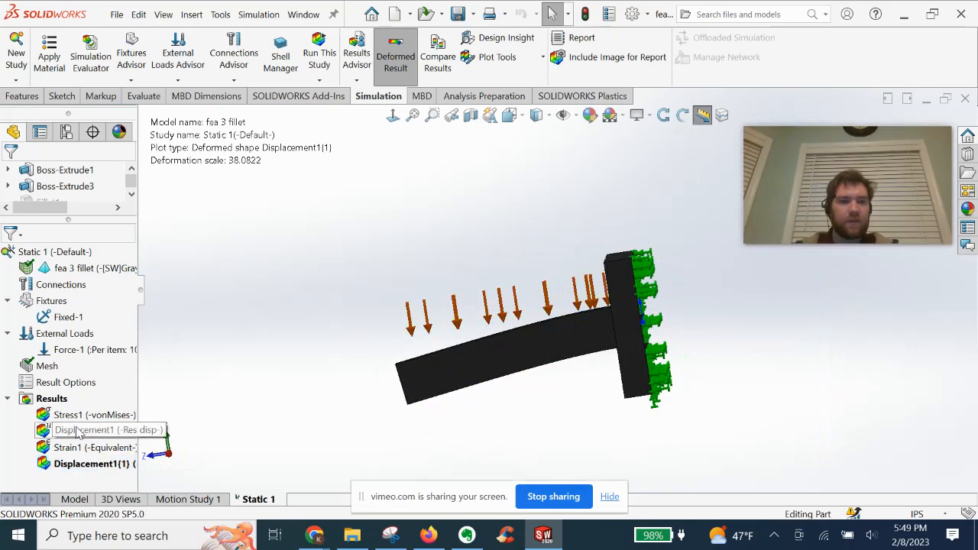
- Display Displacement1 resultant displacement, 0.286 in at the beam's free end, and zoom on the beam
{"action": "double_click", "coordinate": [86, 431]}
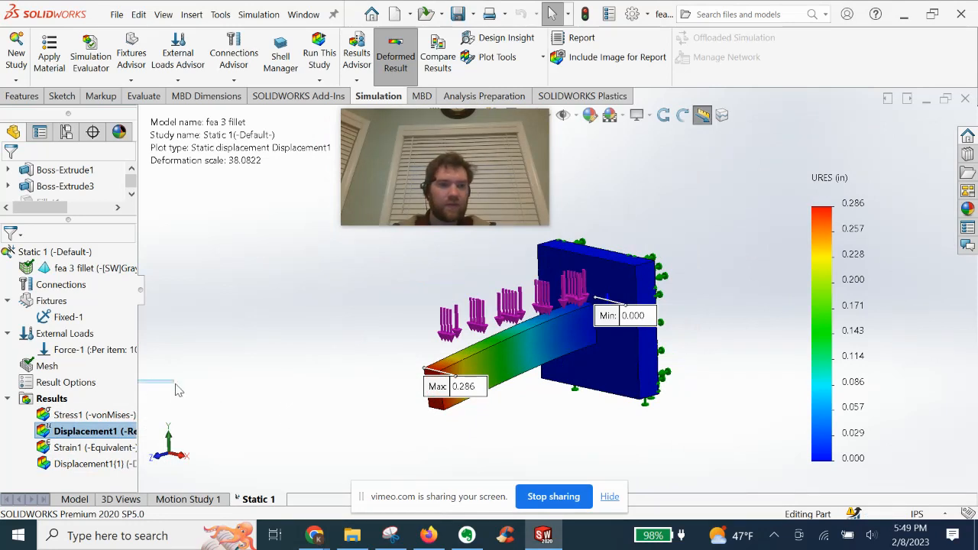
{"action": "left_click_drag", "start_coordinate": [141, 378], "coordinate": [183, 378]}
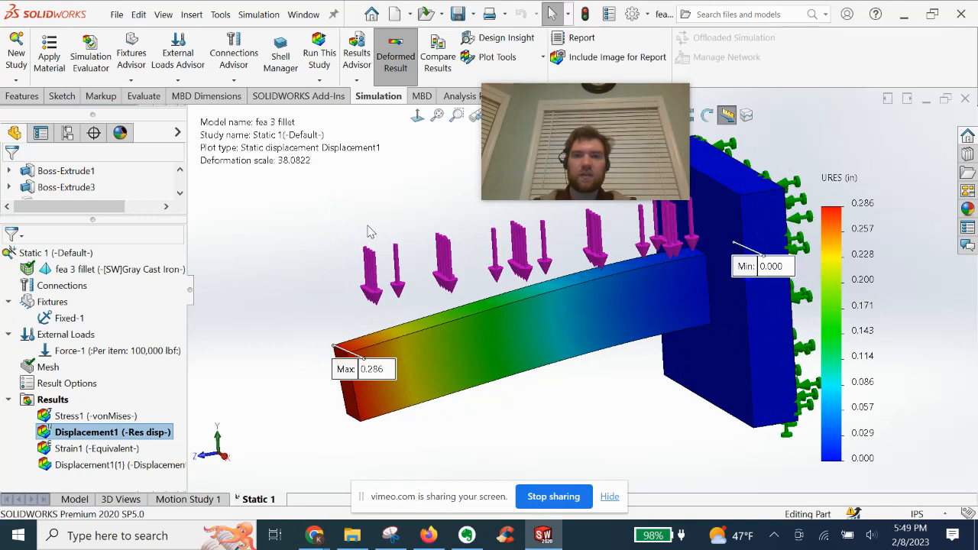
{"action": "mouse_move", "coordinate": [547, 451]}
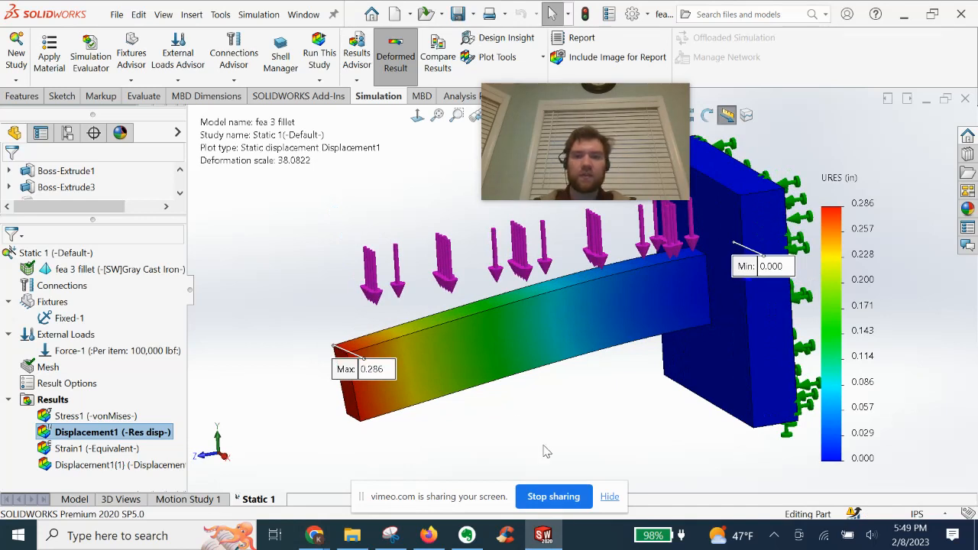
- Return to the Model, unsuppress Fillet1 and confirm its 5.00 in radius at the beam root
{"action": "left_click", "coordinate": [74, 498]}
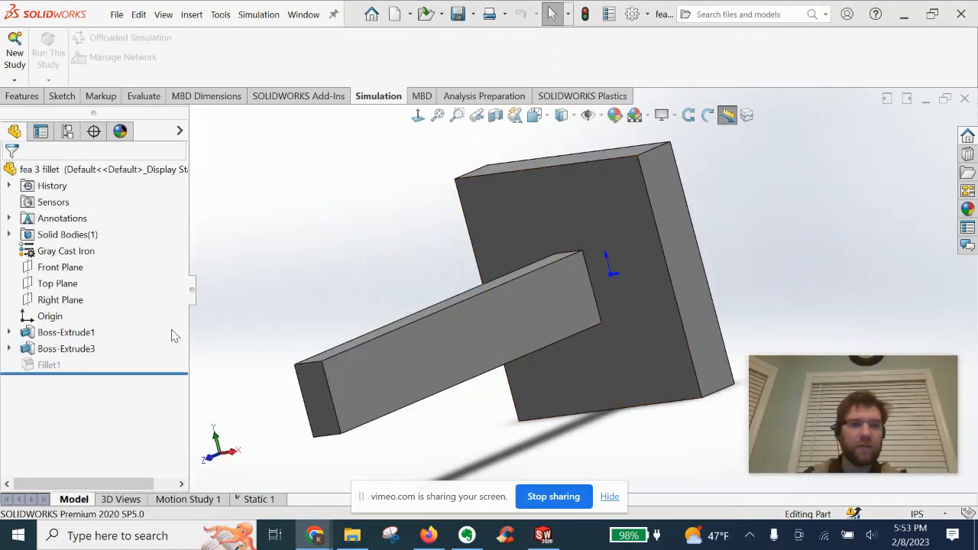
{"action": "right_click", "coordinate": [49, 364]}
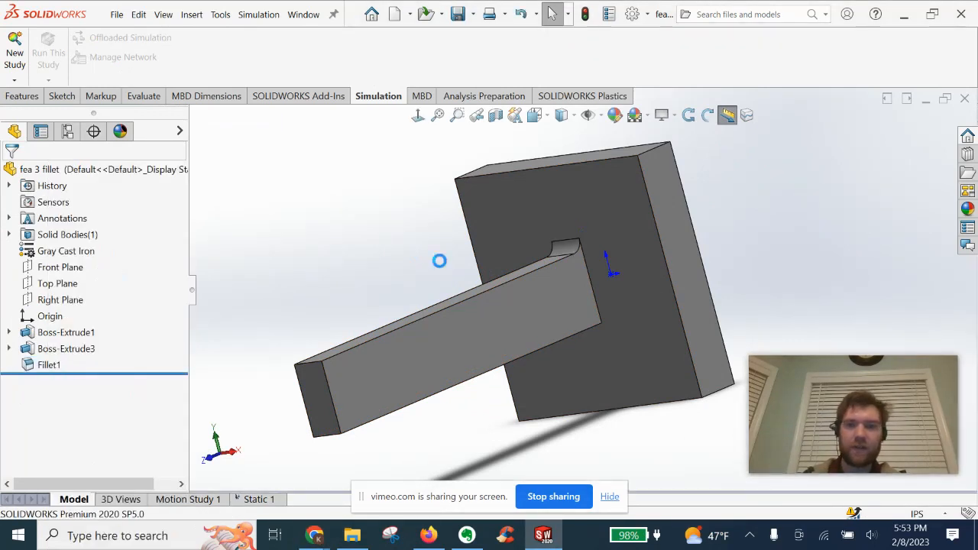
{"action": "left_click", "coordinate": [48, 364]}
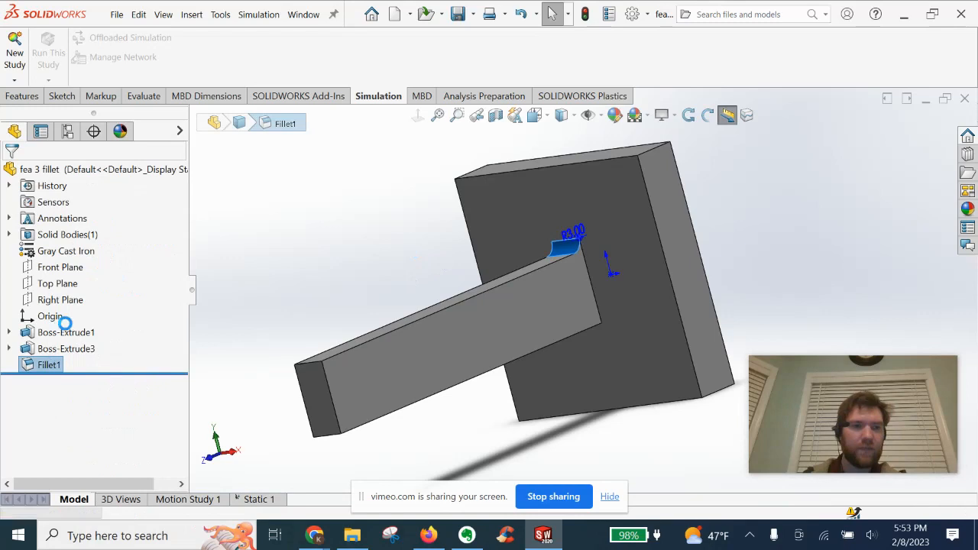
{"action": "double_click", "coordinate": [48, 364]}
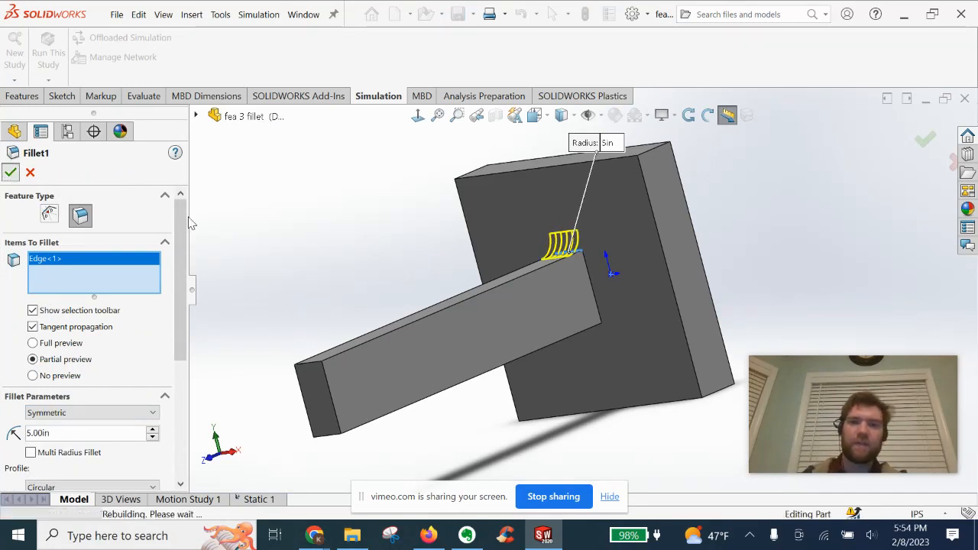
{"action": "left_click", "coordinate": [11, 171]}
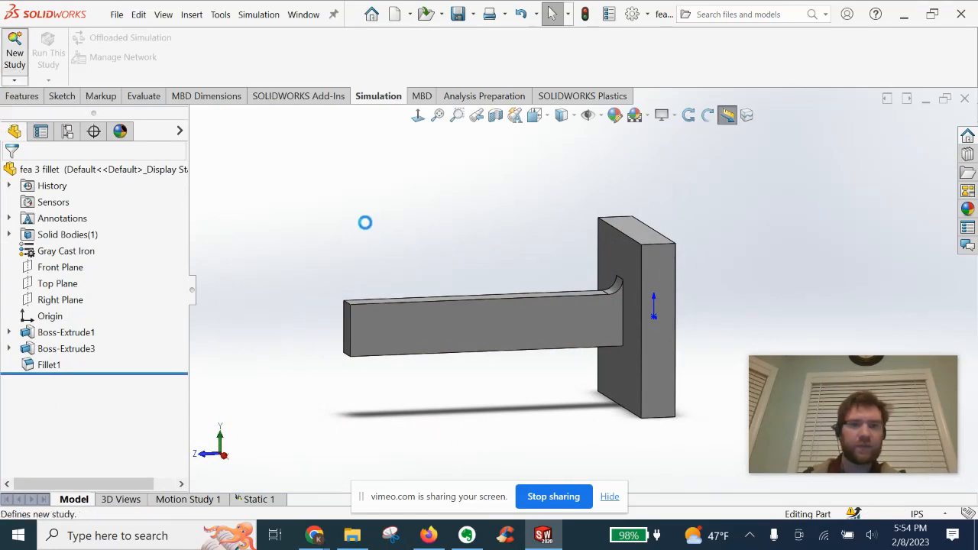
- Create study Static 2 and fix the back face of the filleted wall plate
{"action": "left_click", "coordinate": [15, 49]}
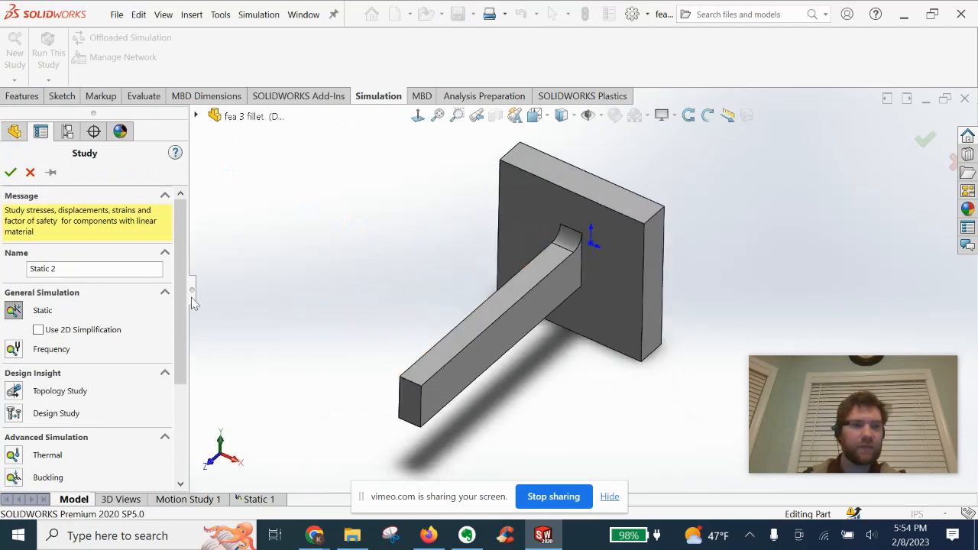
{"action": "left_click", "coordinate": [9, 171]}
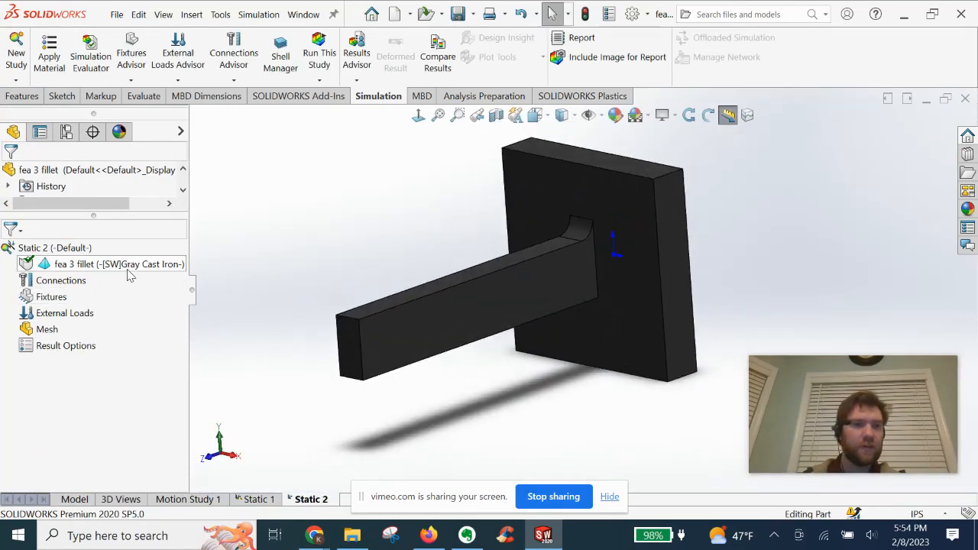
{"action": "mouse_move", "coordinate": [370, 274]}
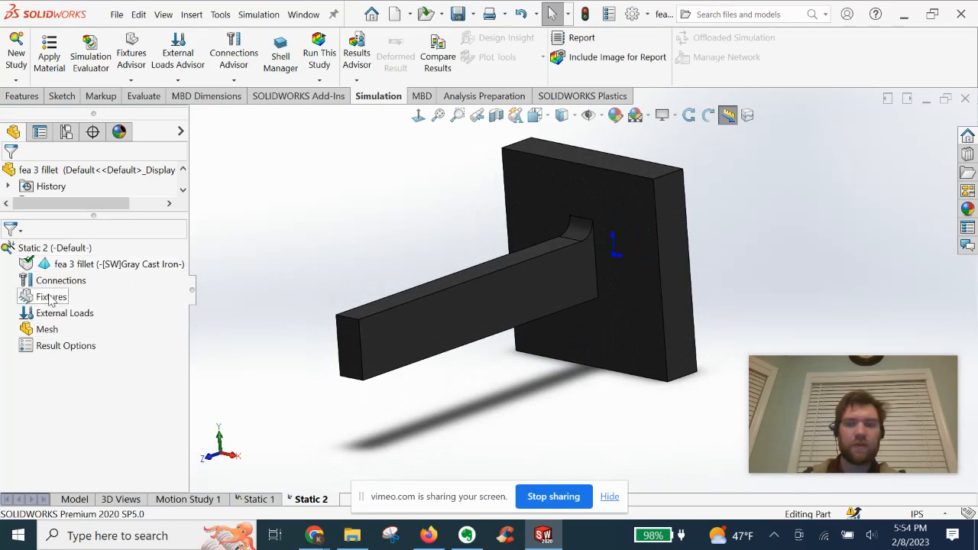
{"action": "mouse_move", "coordinate": [50, 296]}
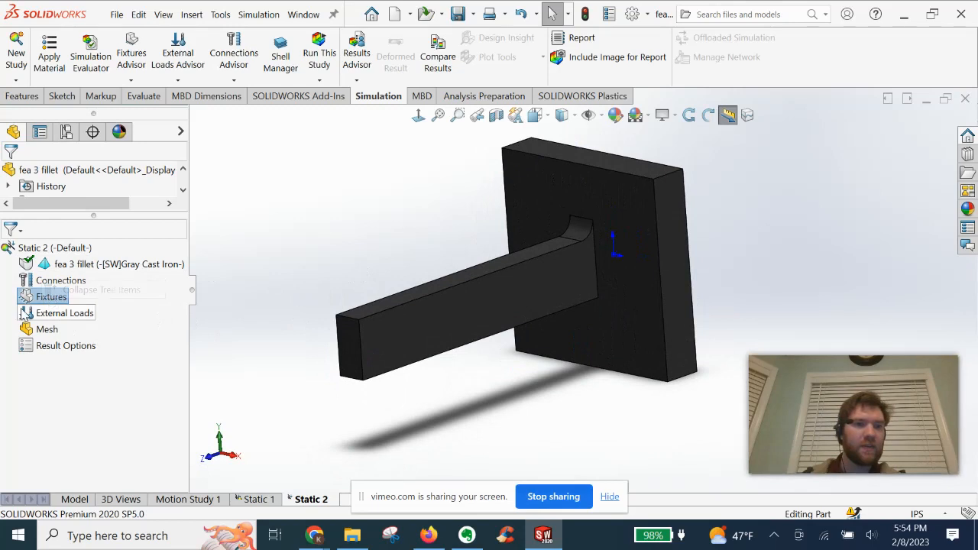
{"action": "right_click", "coordinate": [49, 296]}
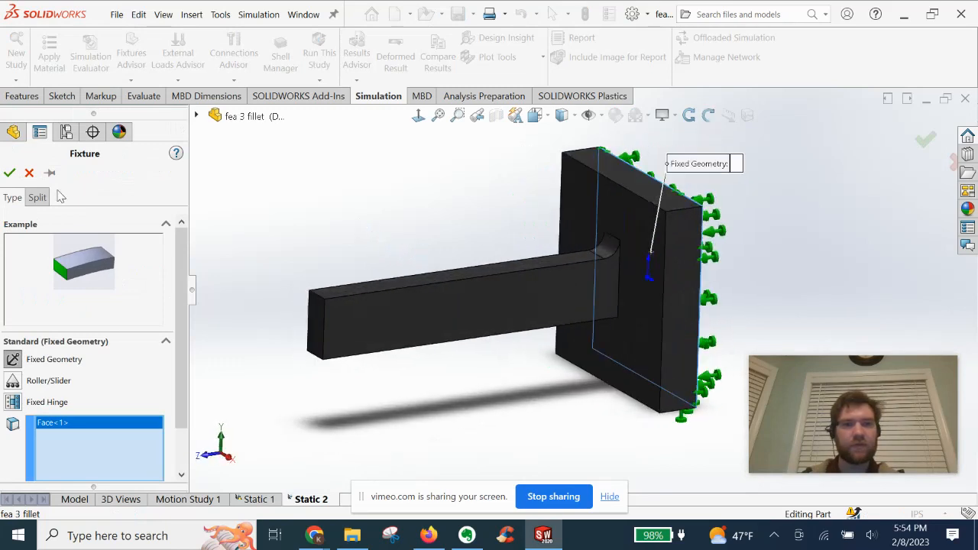
{"action": "left_click", "coordinate": [9, 173]}
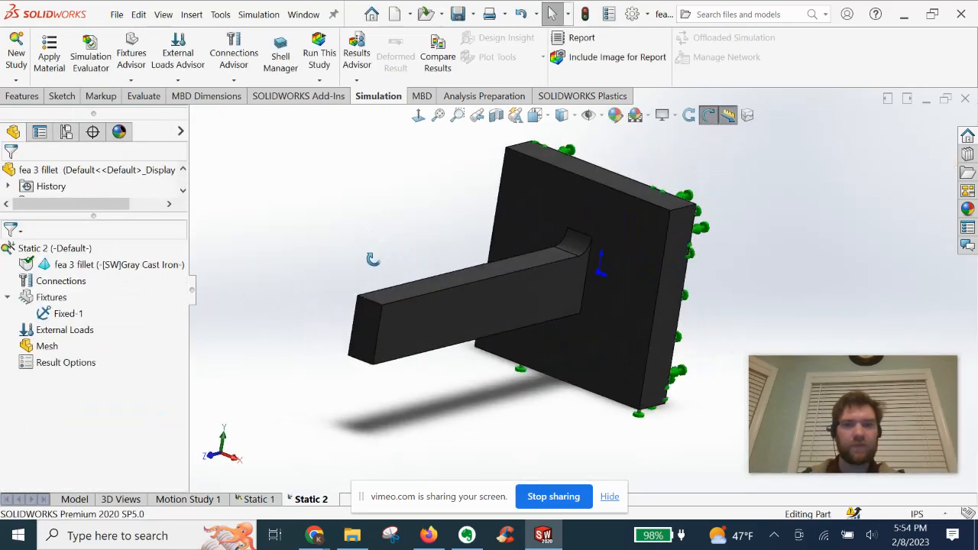
- Add a 100,000 lbf force load on the beam's top face in Static 2
{"action": "right_click", "coordinate": [64, 330]}
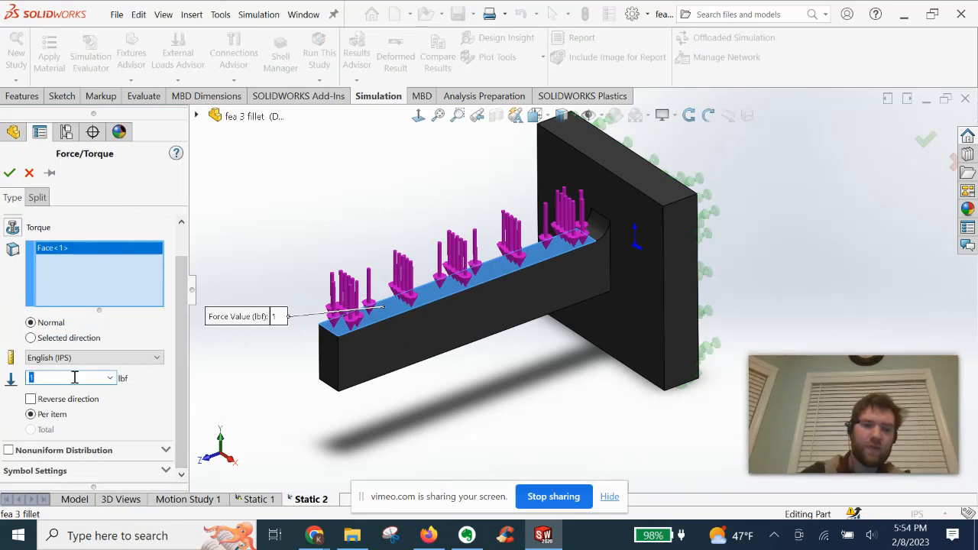
{"action": "type", "text": "100000"}
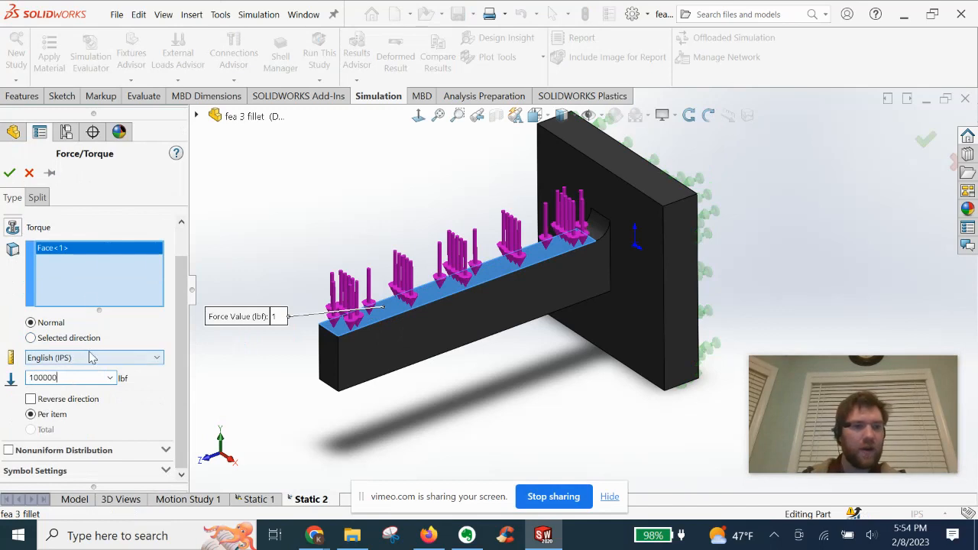
{"action": "left_click", "coordinate": [9, 172]}
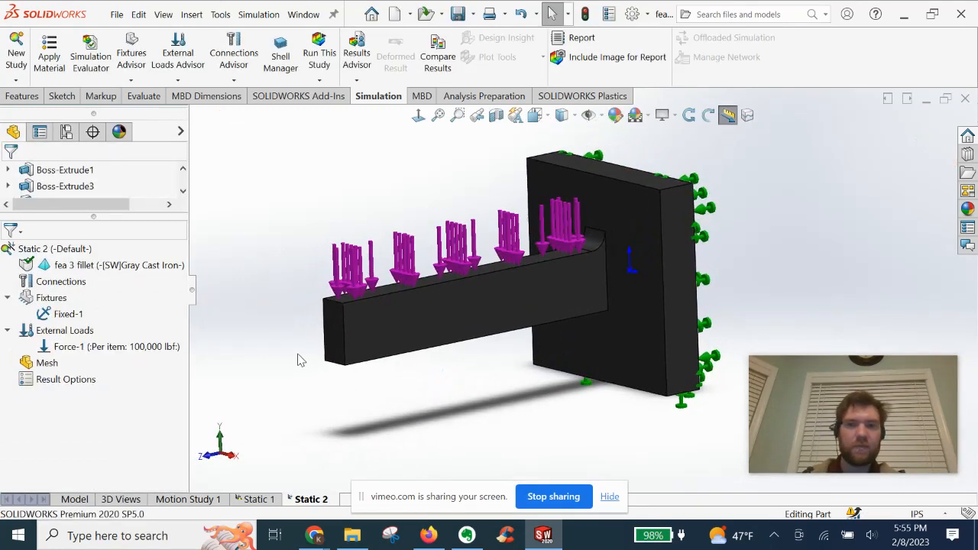
- Create the Static 2 mesh at default density over the filleted beam and plate
{"action": "left_click", "coordinate": [46, 364]}
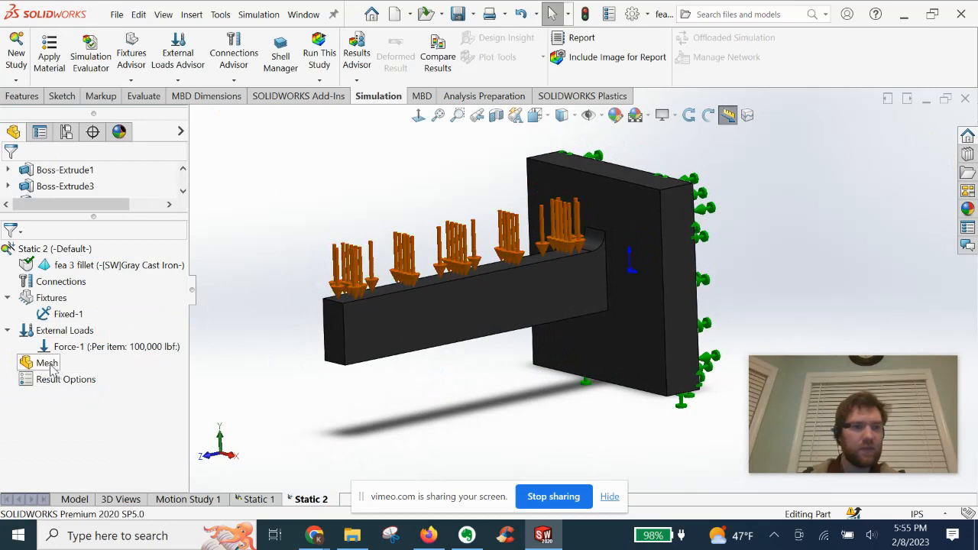
{"action": "left_click", "coordinate": [46, 362]}
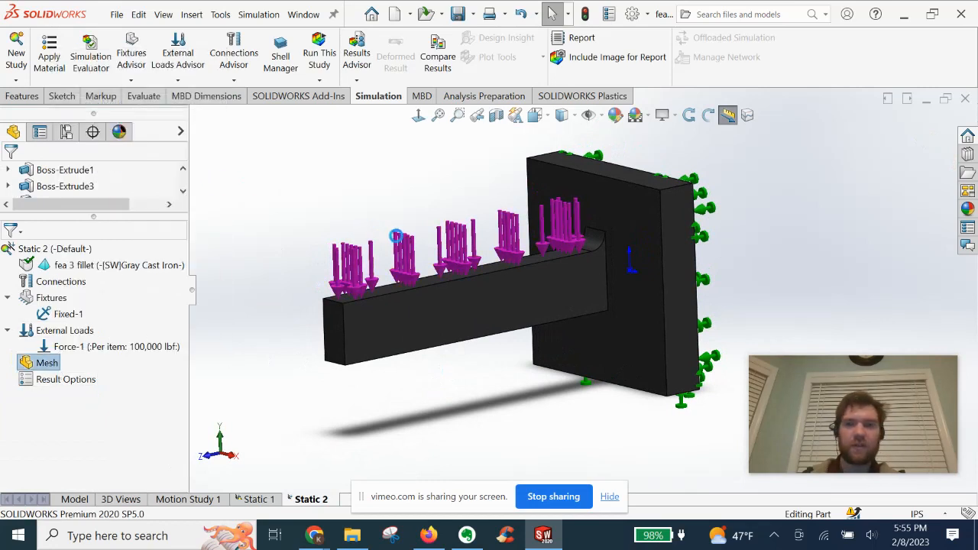
{"action": "left_click", "coordinate": [46, 362]}
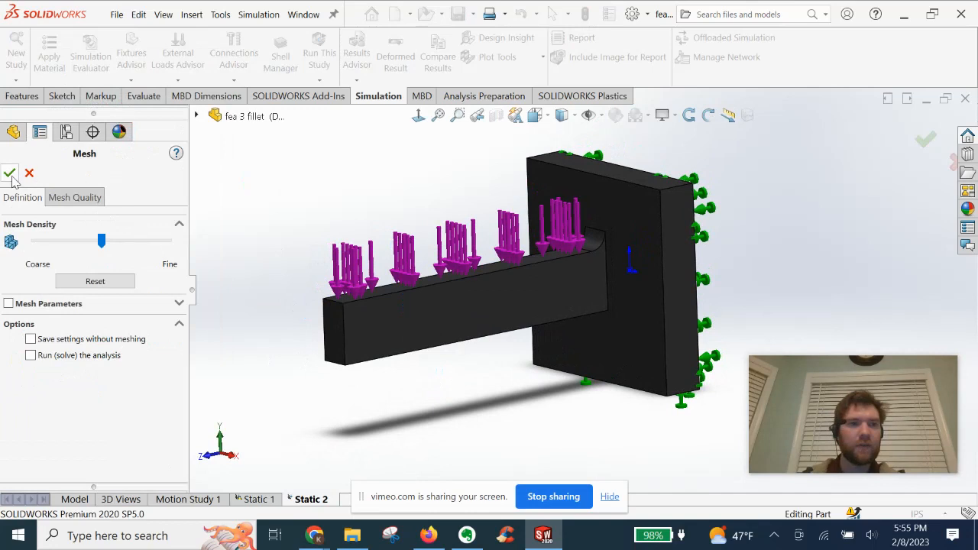
{"action": "left_click", "coordinate": [11, 174]}
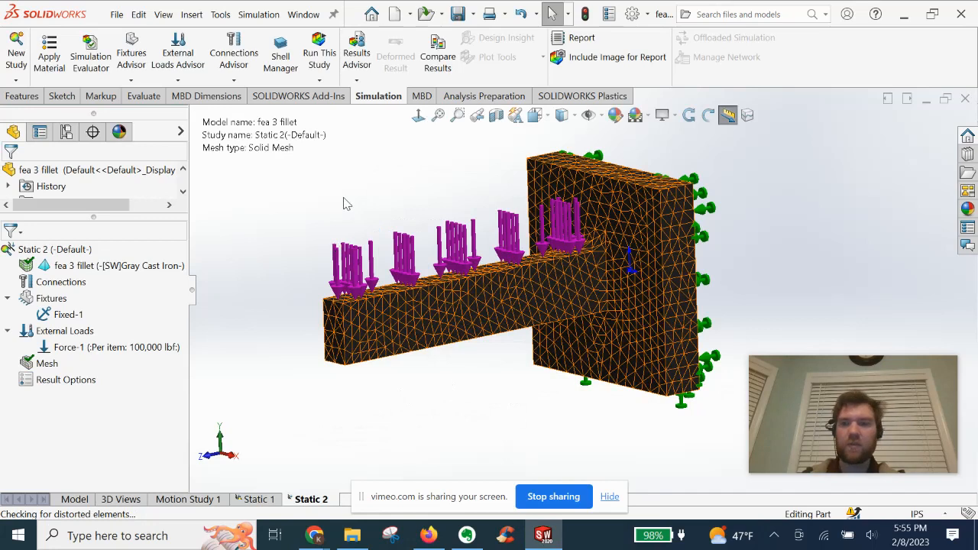
- Run Static 2 to solve the filleted beam study
{"action": "left_click", "coordinate": [318, 52]}
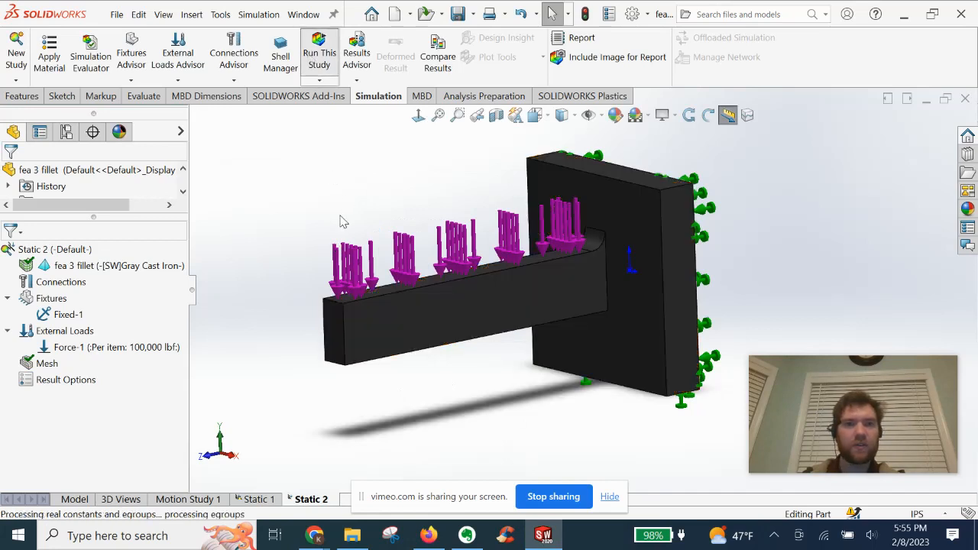
{"action": "left_click", "coordinate": [317, 53]}
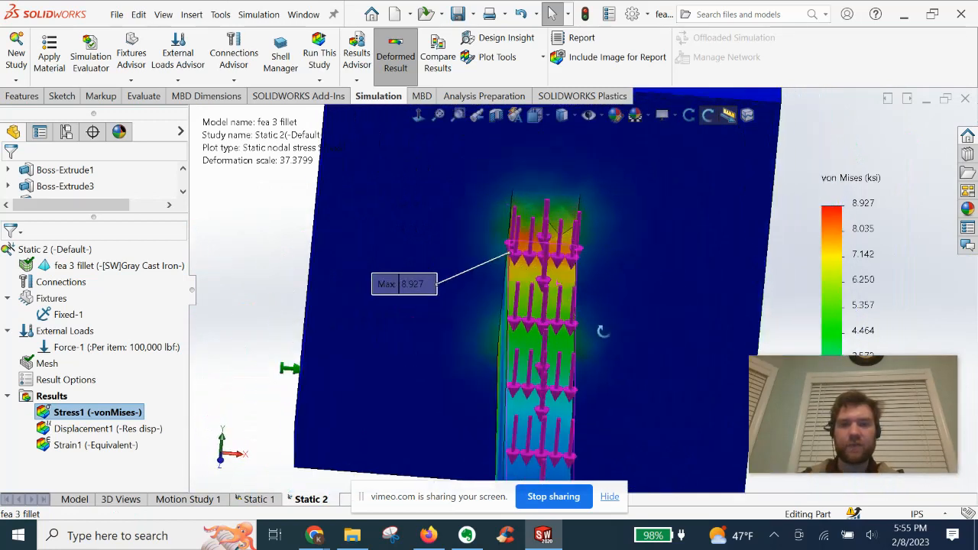
- Orbit the model to examine the 8.927 ksi stress peak at the fillet region from above
{"action": "left_click_drag", "start_coordinate": [535, 306], "coordinate": [489, 298]}
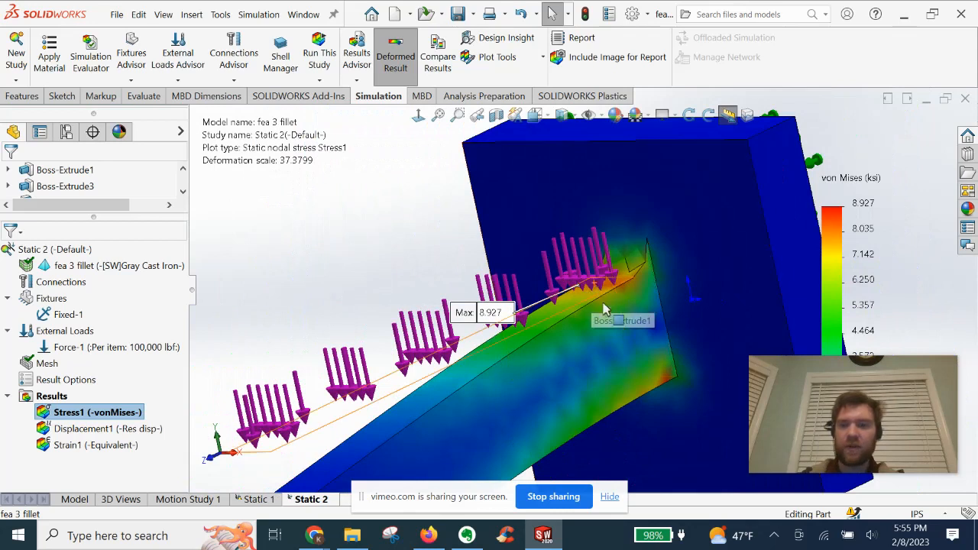
{"action": "mouse_move", "coordinate": [638, 395]}
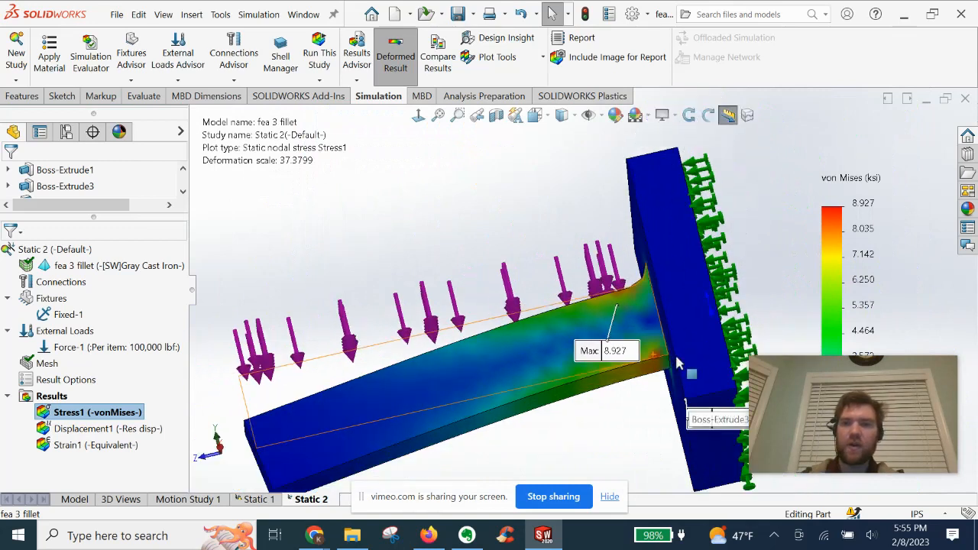
{"action": "left_click_drag", "start_coordinate": [675, 364], "coordinate": [639, 303]}
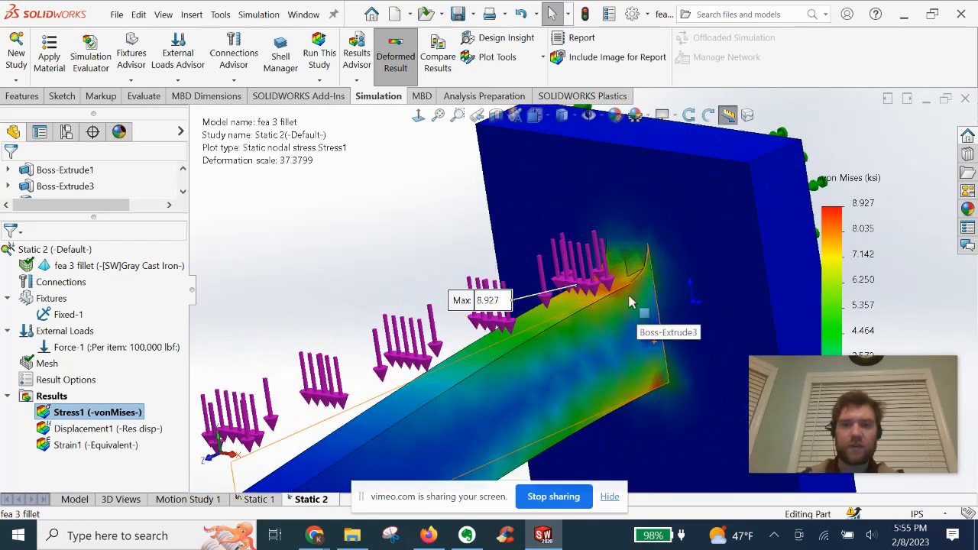
{"action": "left_click_drag", "start_coordinate": [629, 302], "coordinate": [578, 296]}
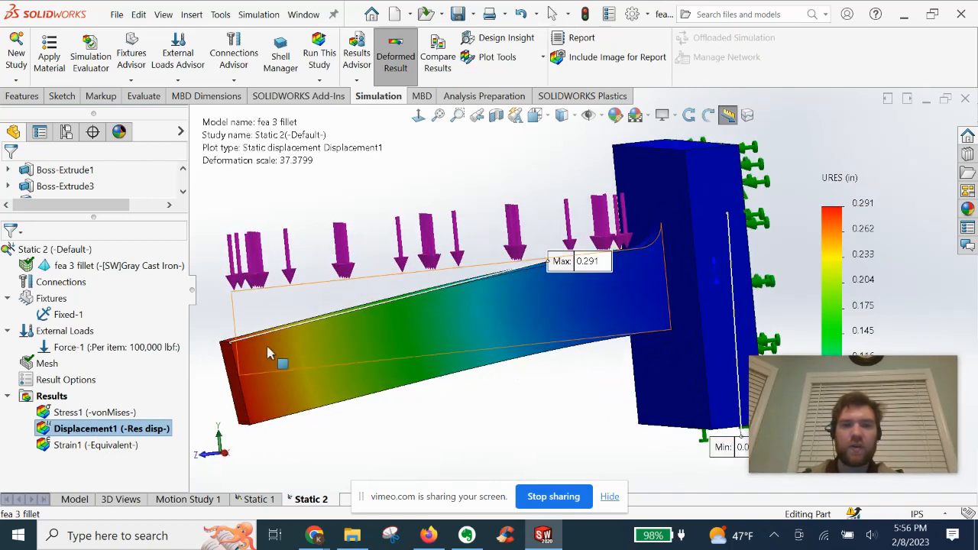
{"action": "mouse_move", "coordinate": [248, 355]}
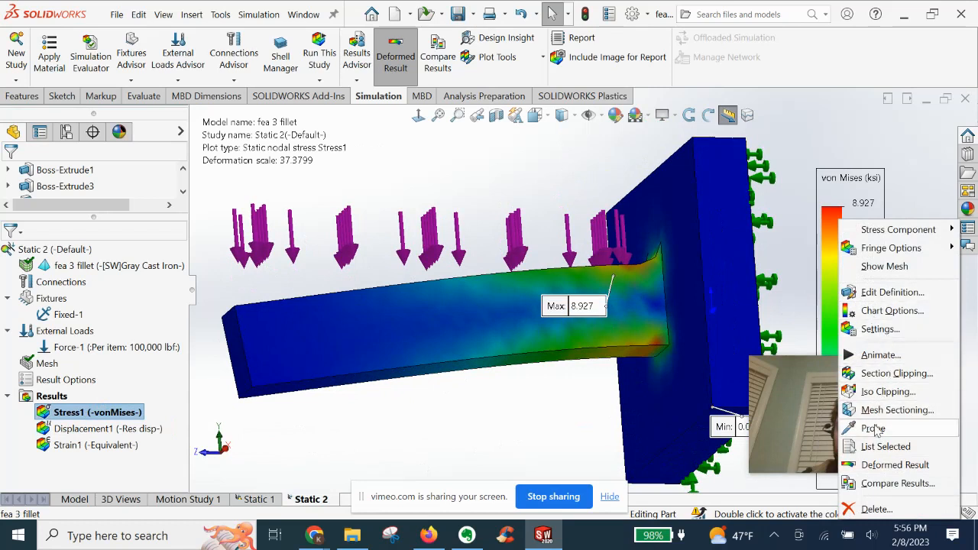
- Probe the von Mises stress at the beam's lower root corner, reading 8.646 ksi at node 264
{"action": "left_click", "coordinate": [873, 428]}
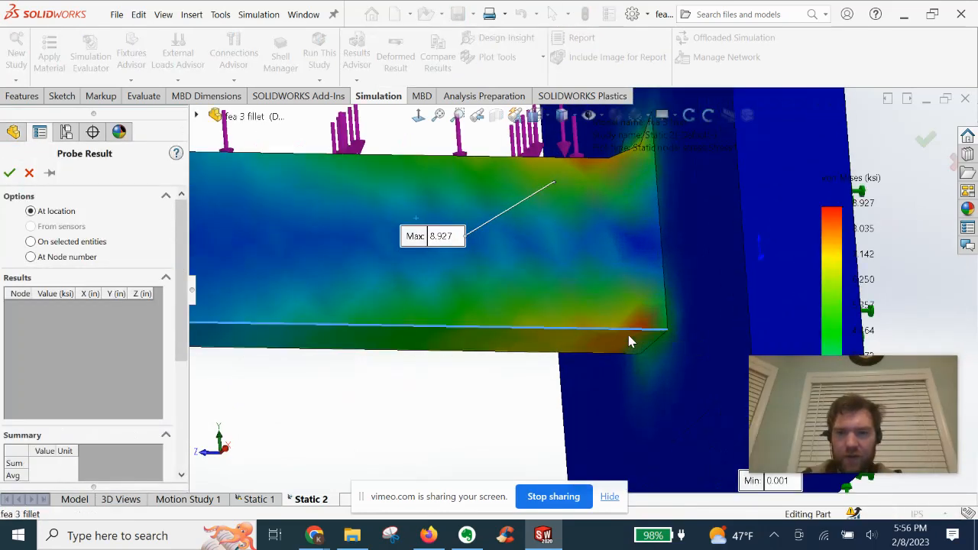
{"action": "left_click", "coordinate": [642, 329]}
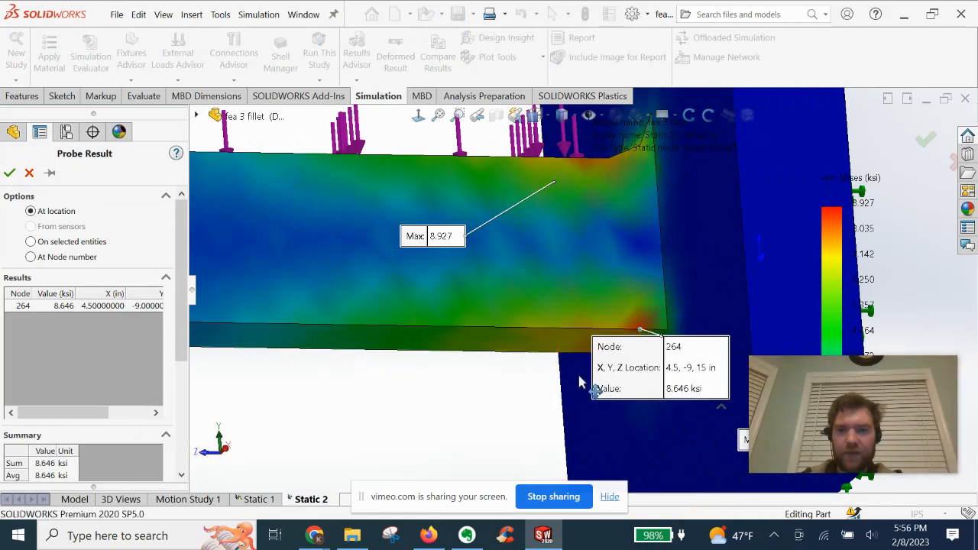
{"action": "mouse_move", "coordinate": [482, 346]}
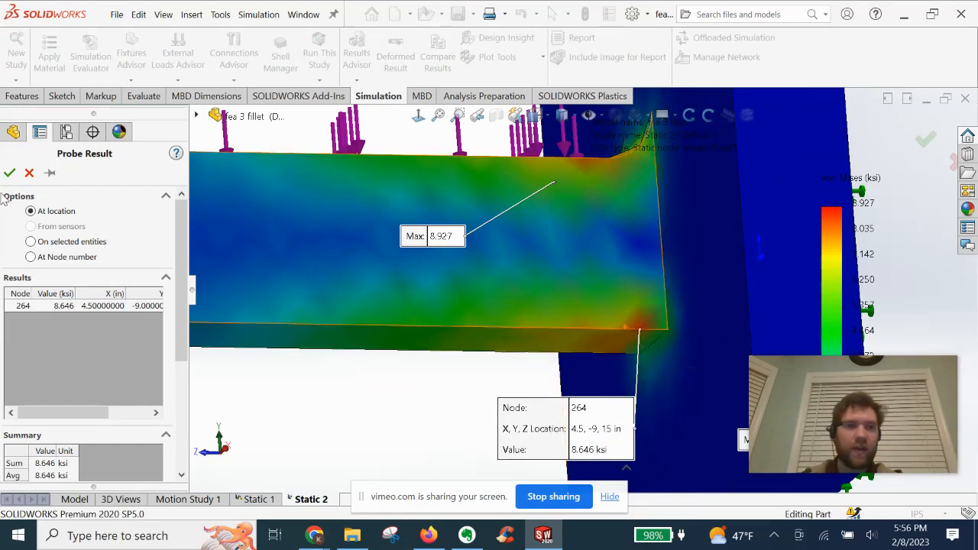
{"action": "left_click", "coordinate": [9, 172]}
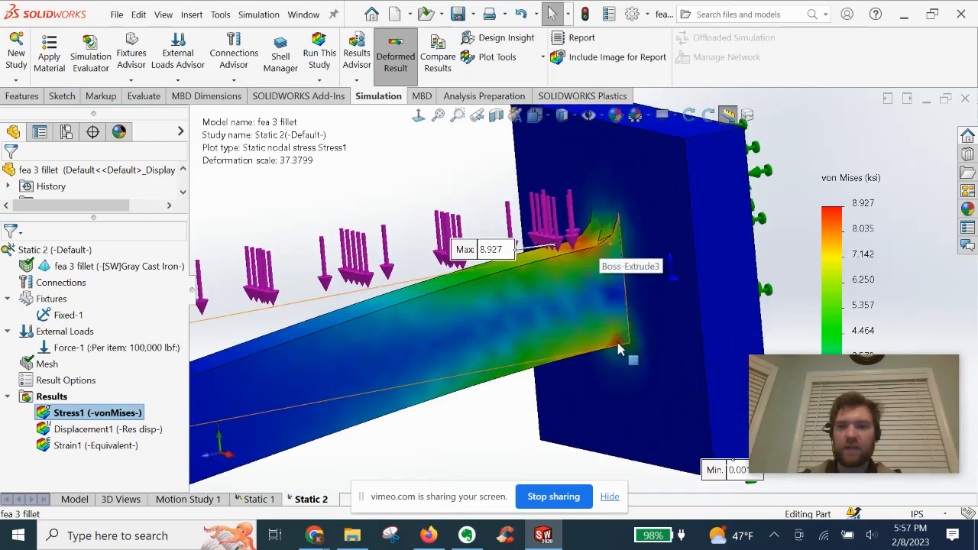
{"action": "mouse_move", "coordinate": [550, 349]}
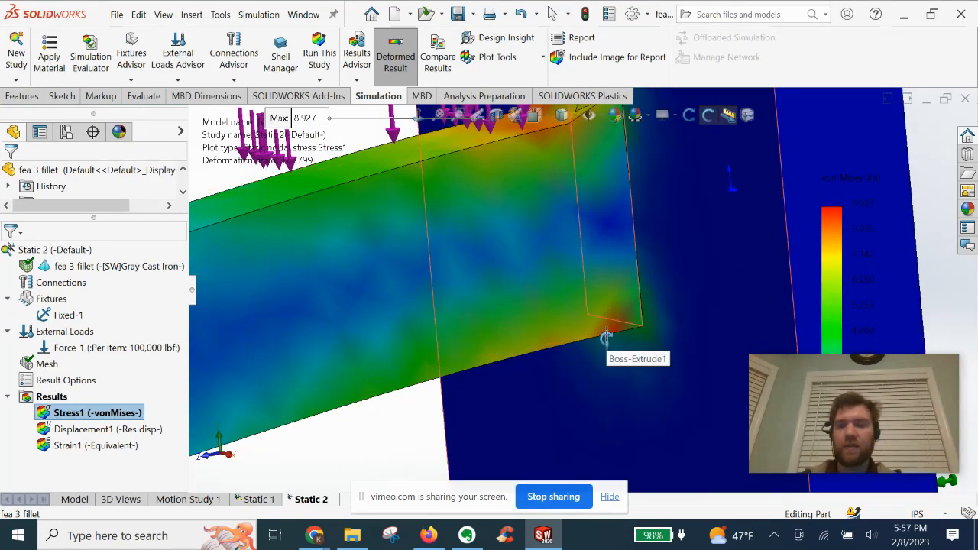
{"action": "mouse_move", "coordinate": [616, 319]}
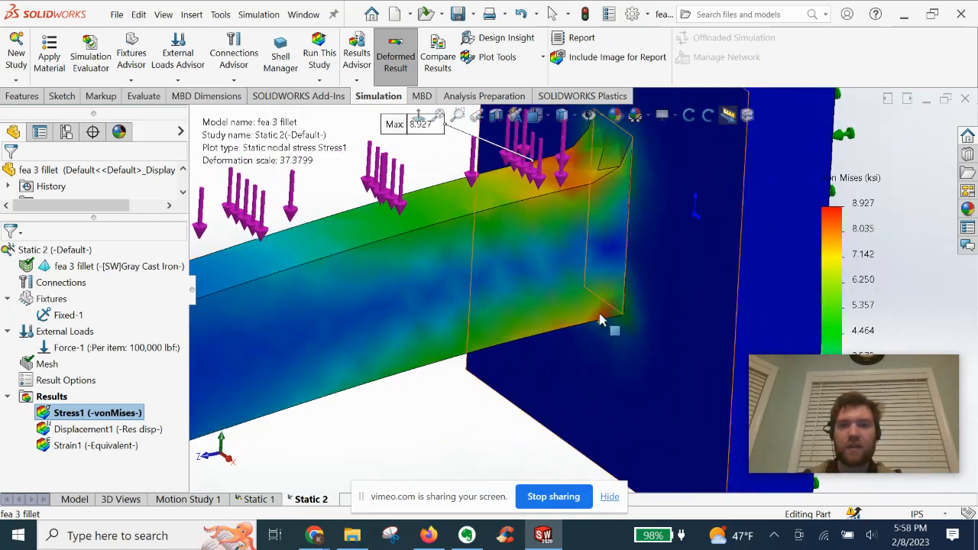
- Orbit the model to view the fillet stress region up close
{"action": "left_click_drag", "start_coordinate": [604, 317], "coordinate": [535, 281]}
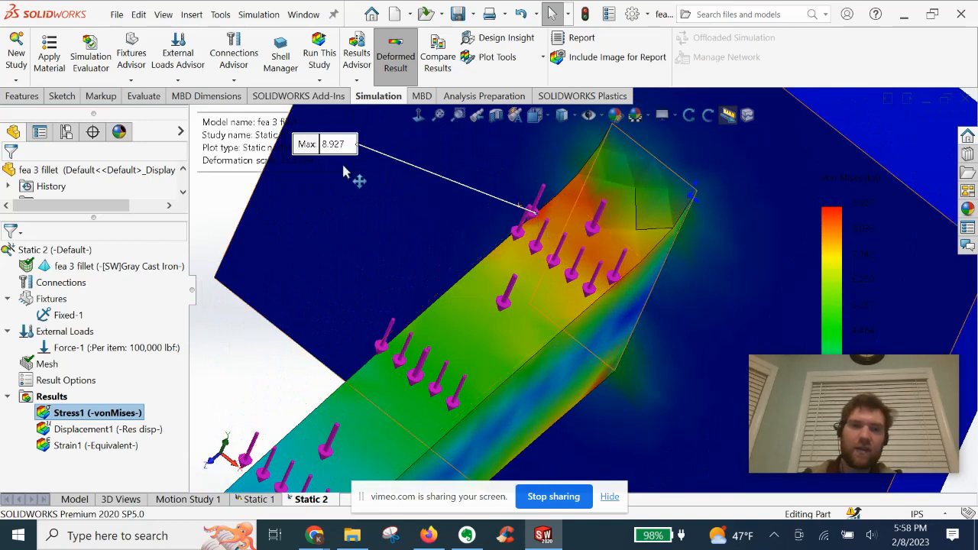
{"action": "mouse_move", "coordinate": [339, 156]}
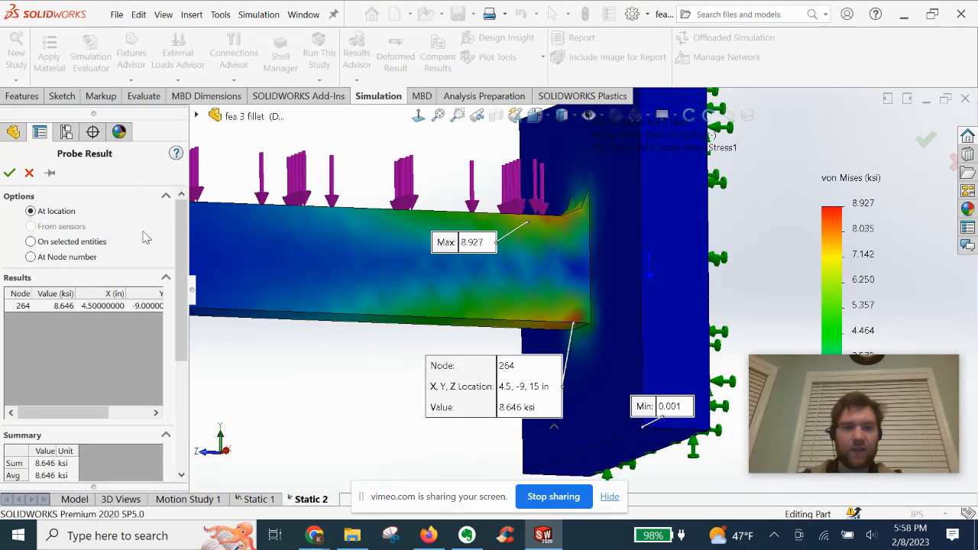
- Dismiss the probe result and orbit around the fillet to review the stress distribution
{"action": "left_click", "coordinate": [9, 172]}
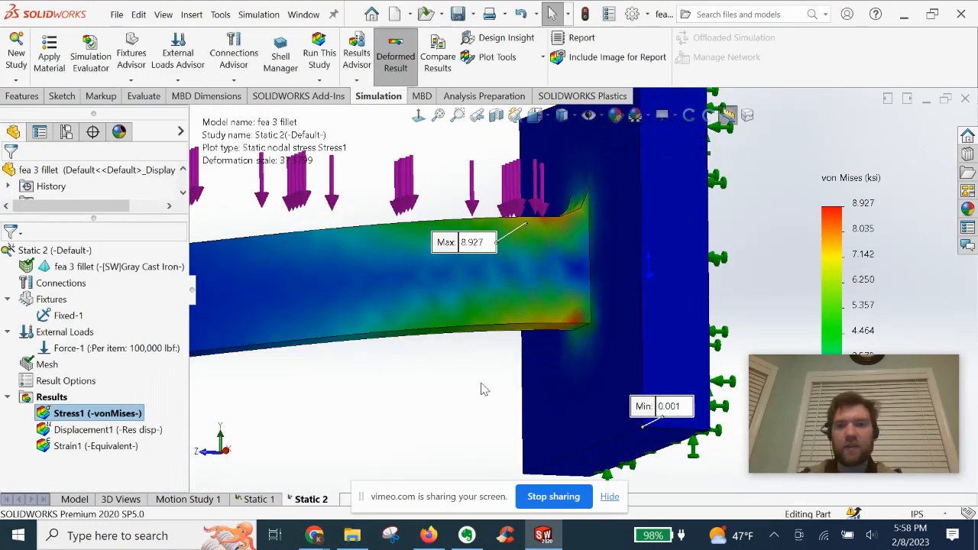
{"action": "left_click_drag", "start_coordinate": [481, 389], "coordinate": [455, 272]}
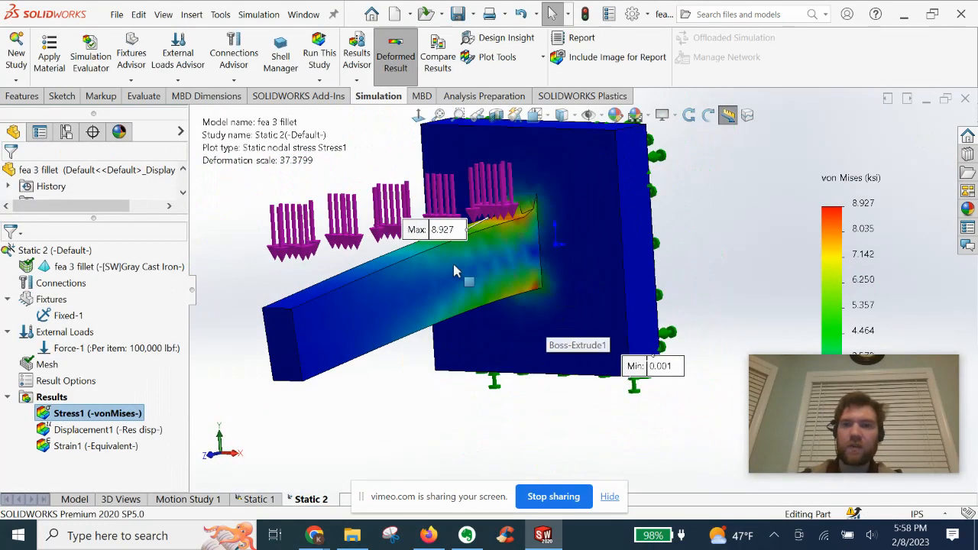
{"action": "mouse_move", "coordinate": [516, 257]}
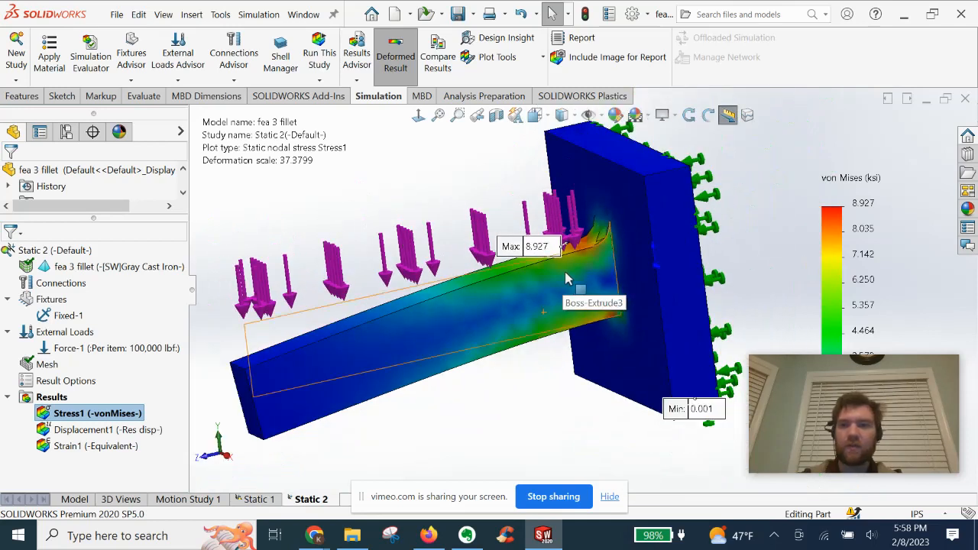
{"action": "mouse_move", "coordinate": [471, 275]}
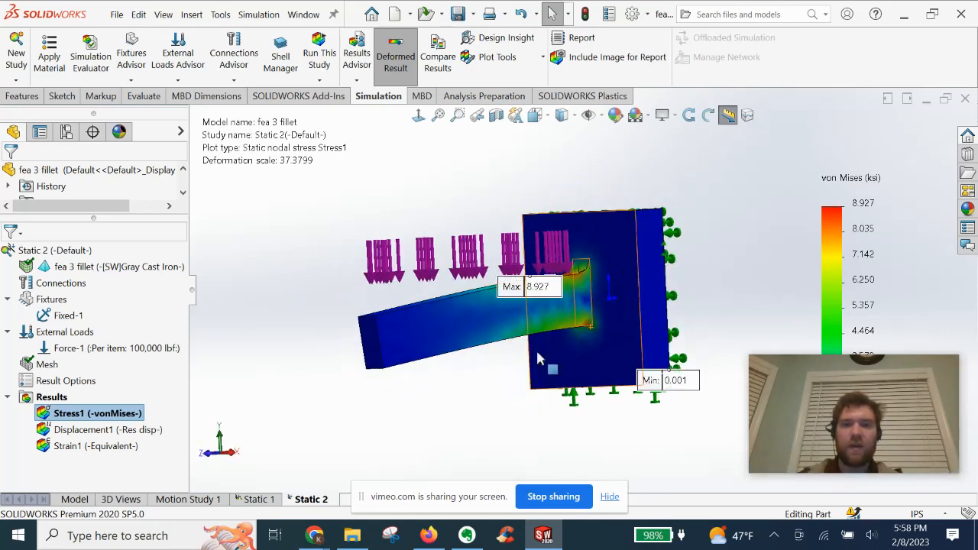
- Show the Displacement1 plot, peaking at 0.291 in at the beam's free end
{"action": "double_click", "coordinate": [96, 429]}
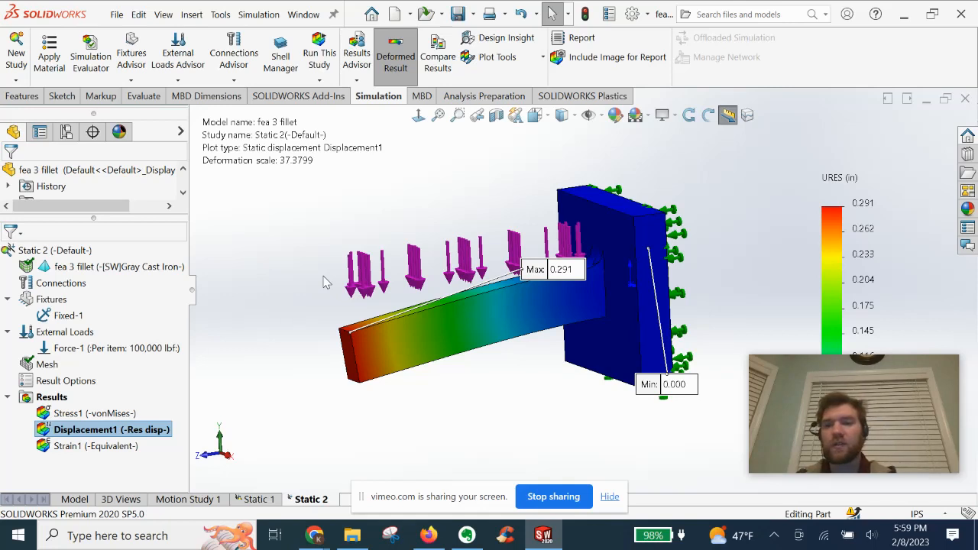
{"action": "mouse_move", "coordinate": [254, 237]}
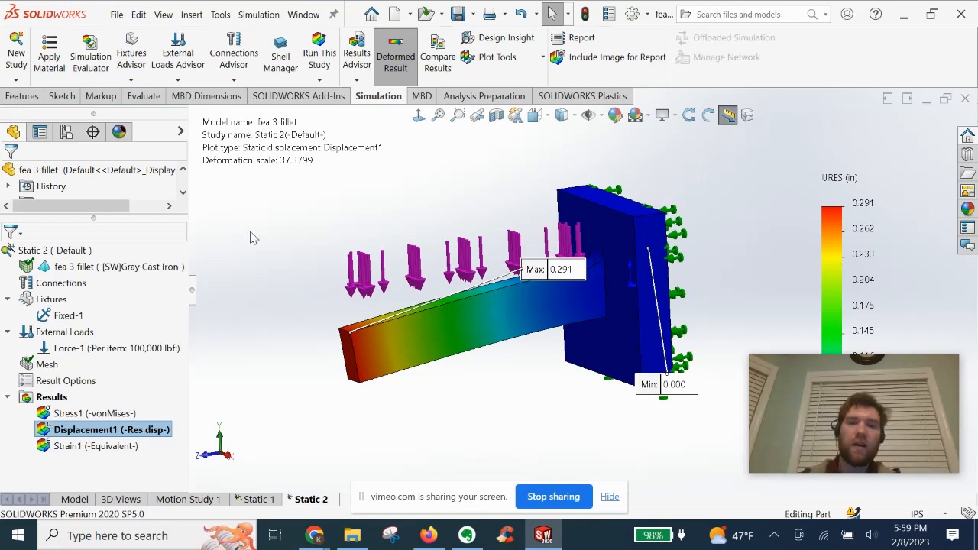
{"action": "mouse_move", "coordinate": [397, 202]}
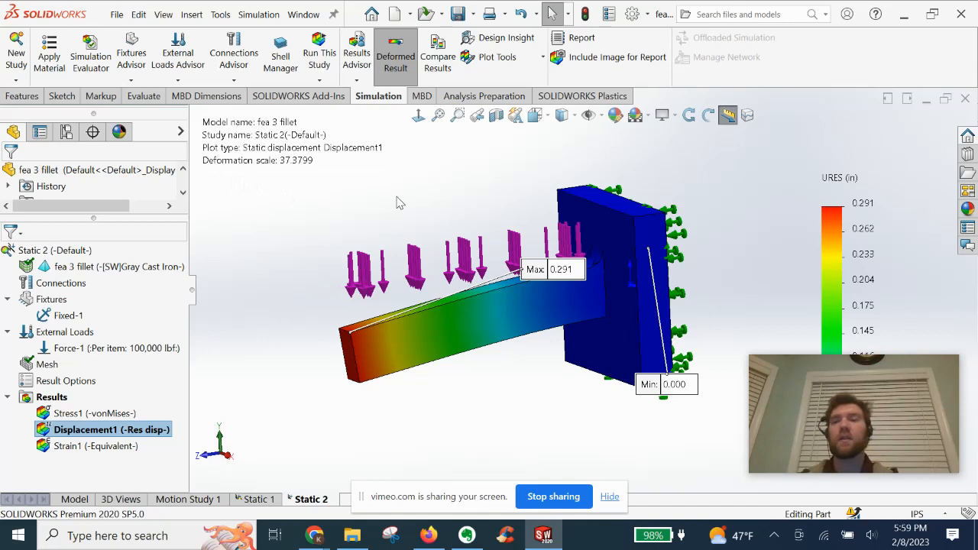
{"action": "mouse_move", "coordinate": [471, 208]}
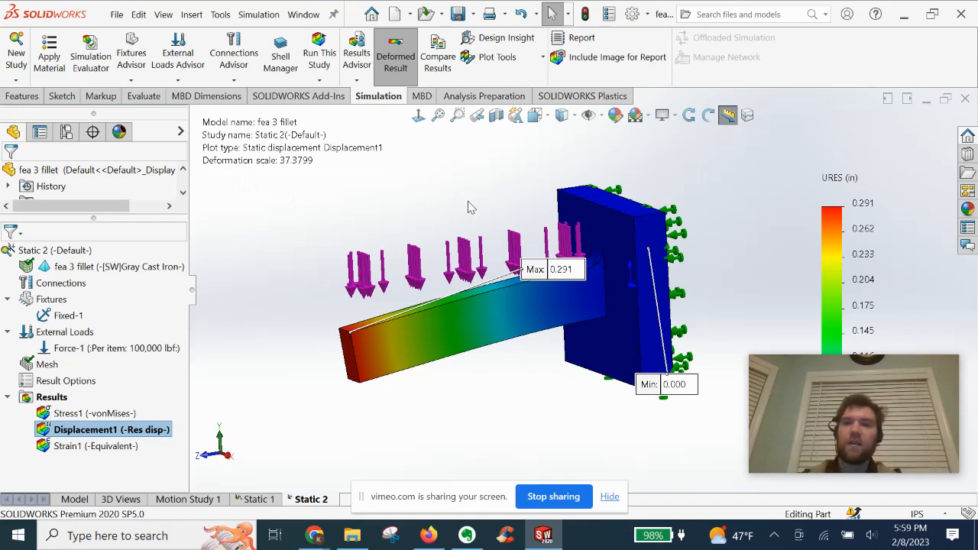